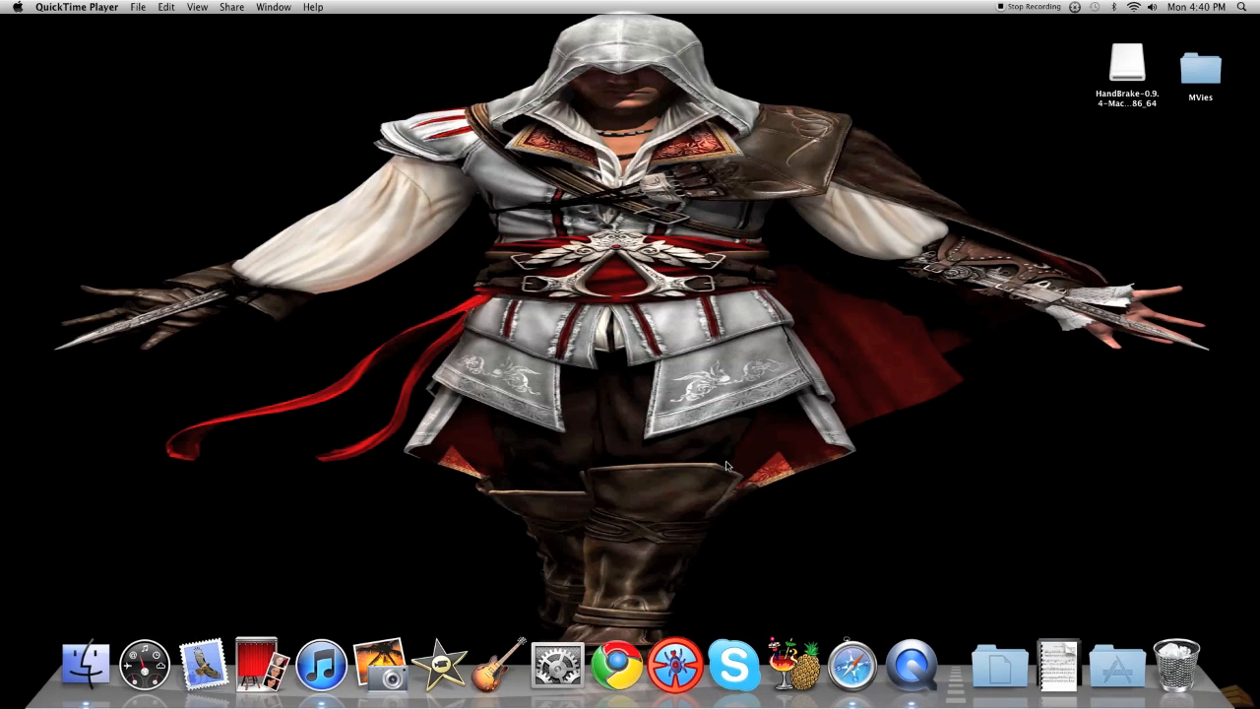
Move a desktop icon aside and launch Safari from the Dock.
left_click_drag(728, 469, 808, 355)
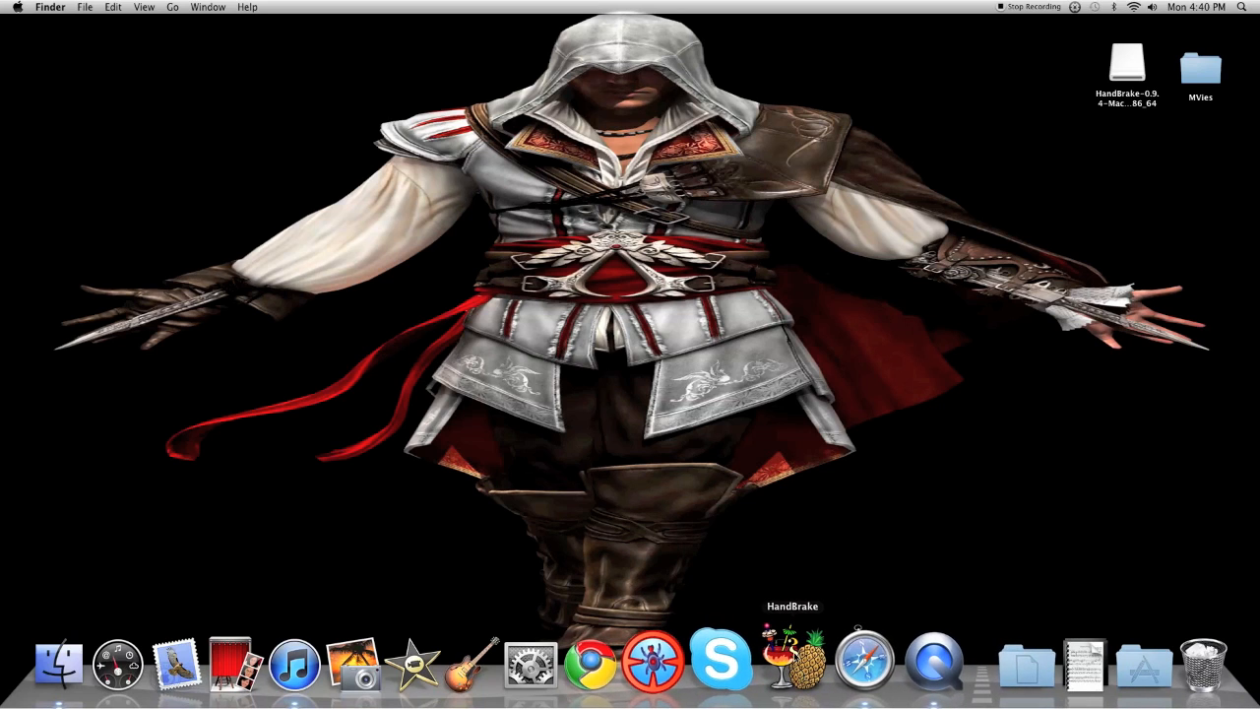
left_click(862, 662)
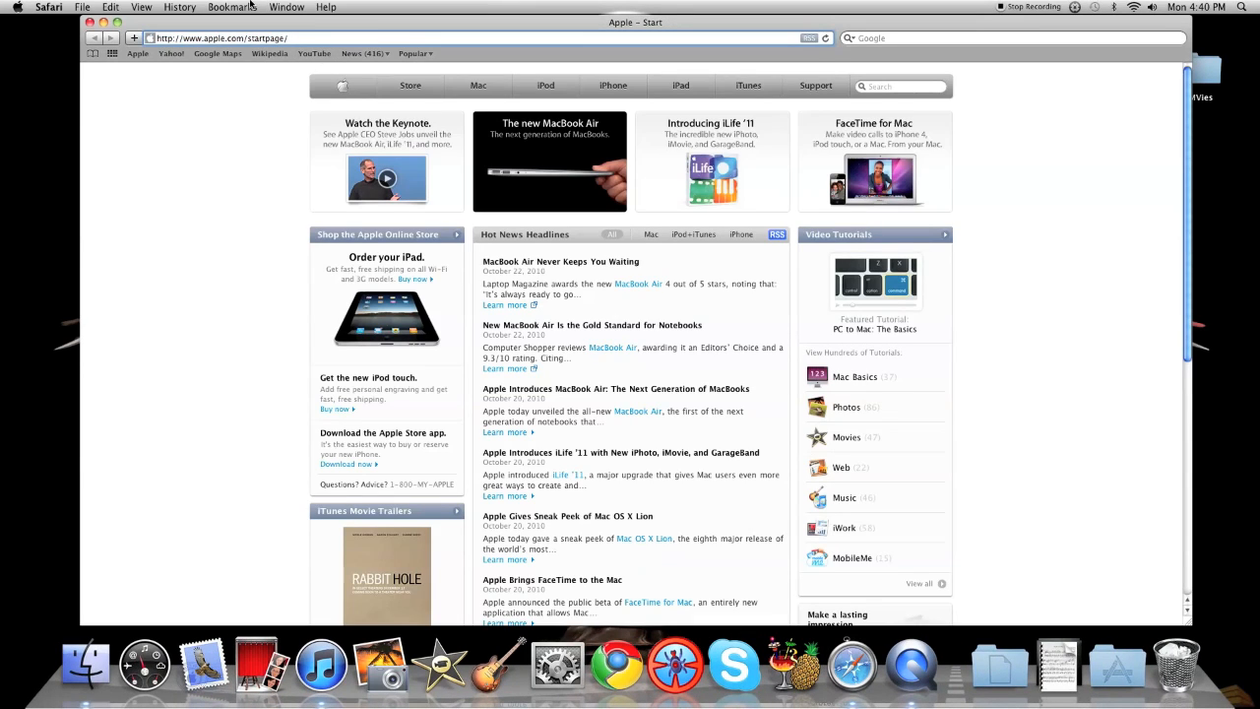
Go to Google from the toolbar search field.
left_click(232, 8)
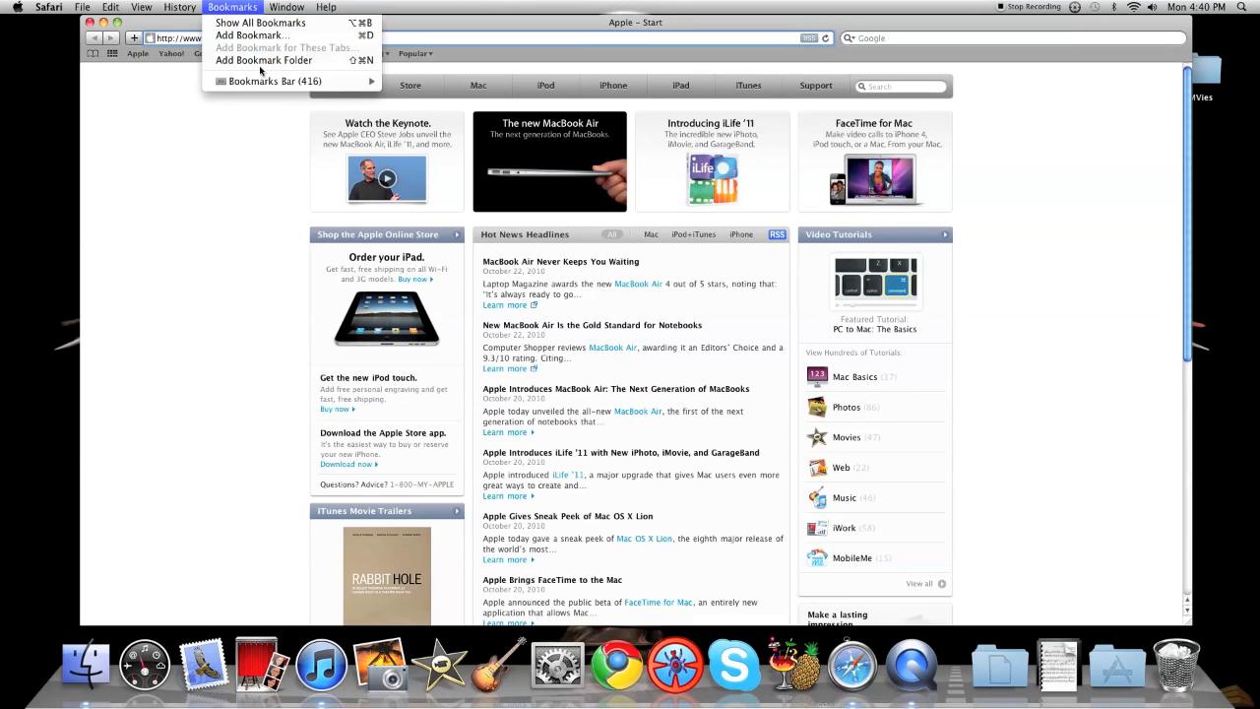
left_click(274, 81)
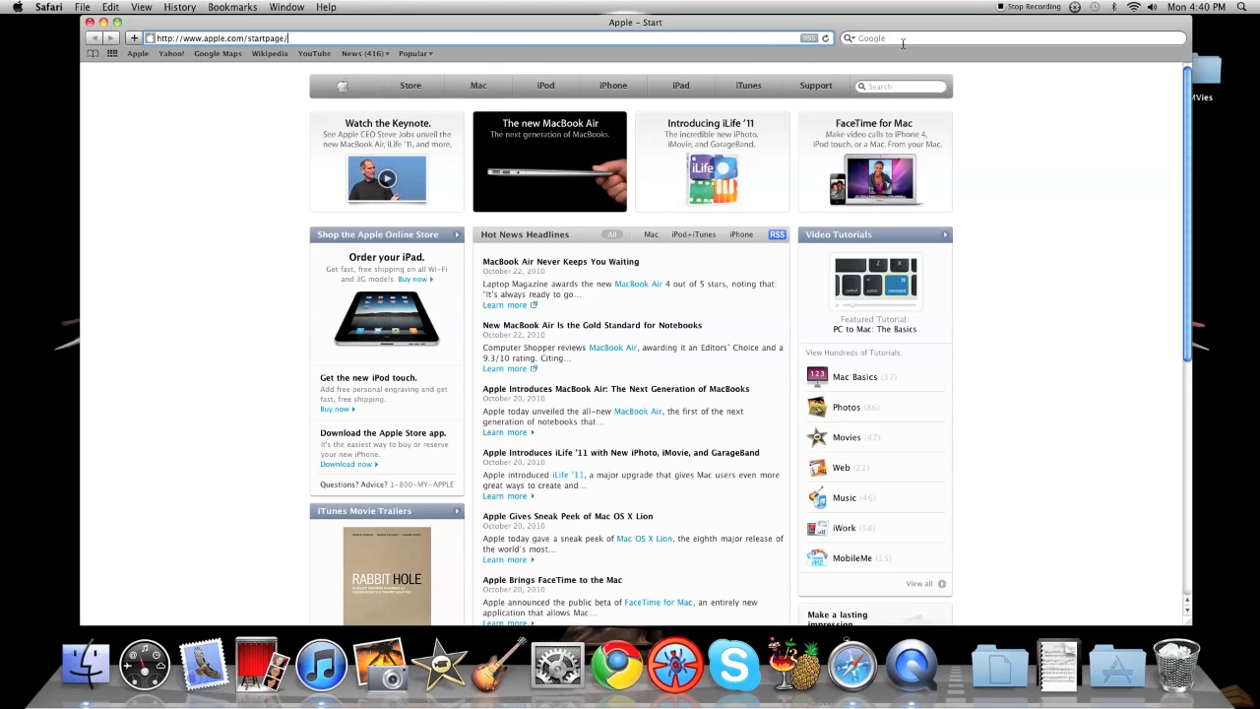
type("good")
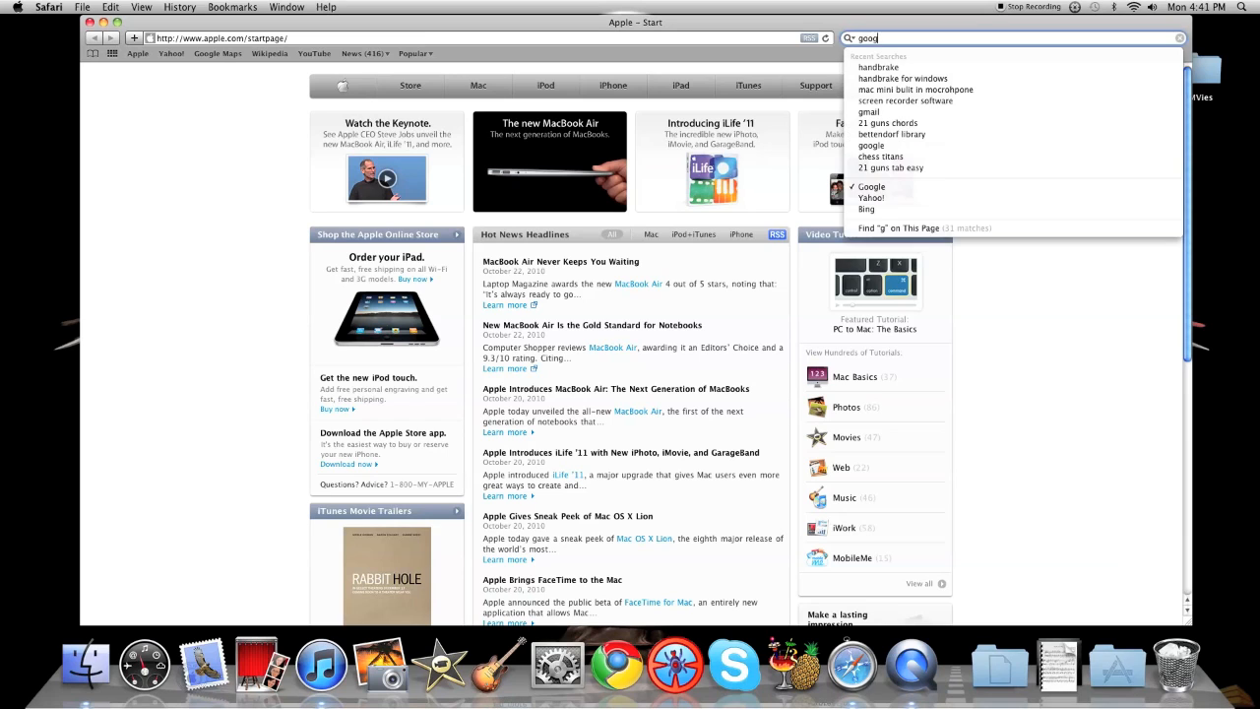
left_click(870, 145)
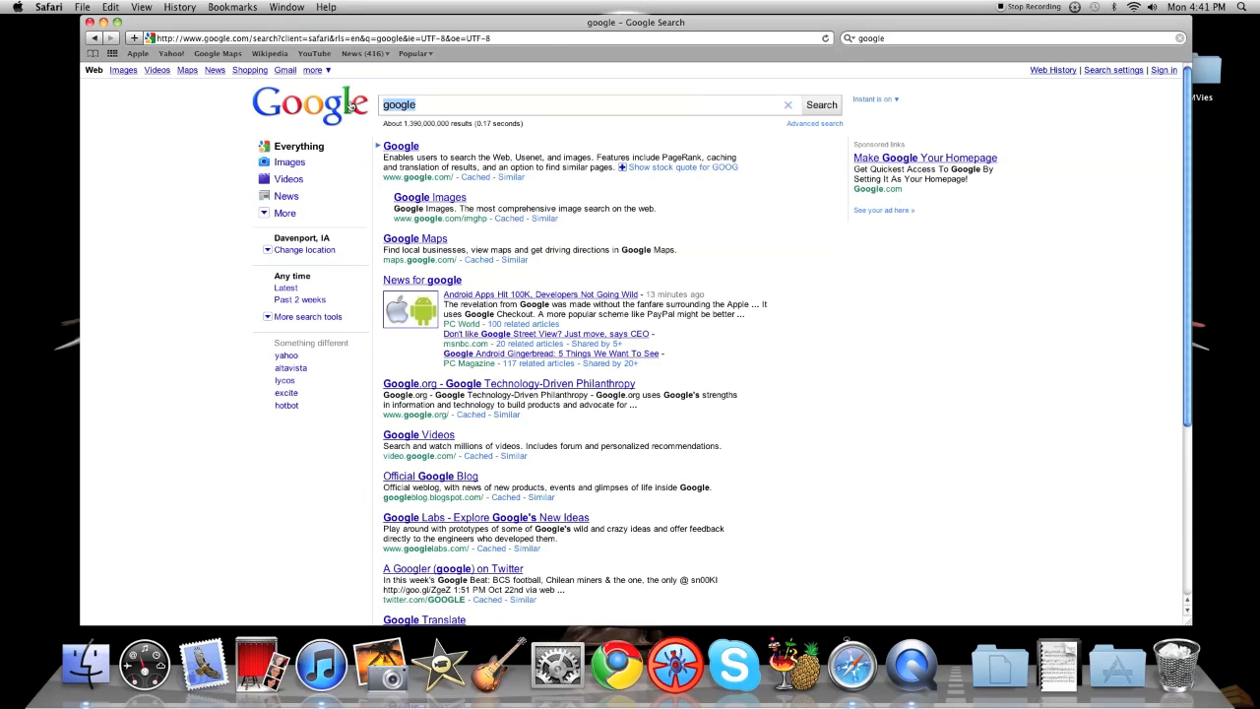
Search Google for 'handbrake' and choose the official HandBrake site result.
type("ha")
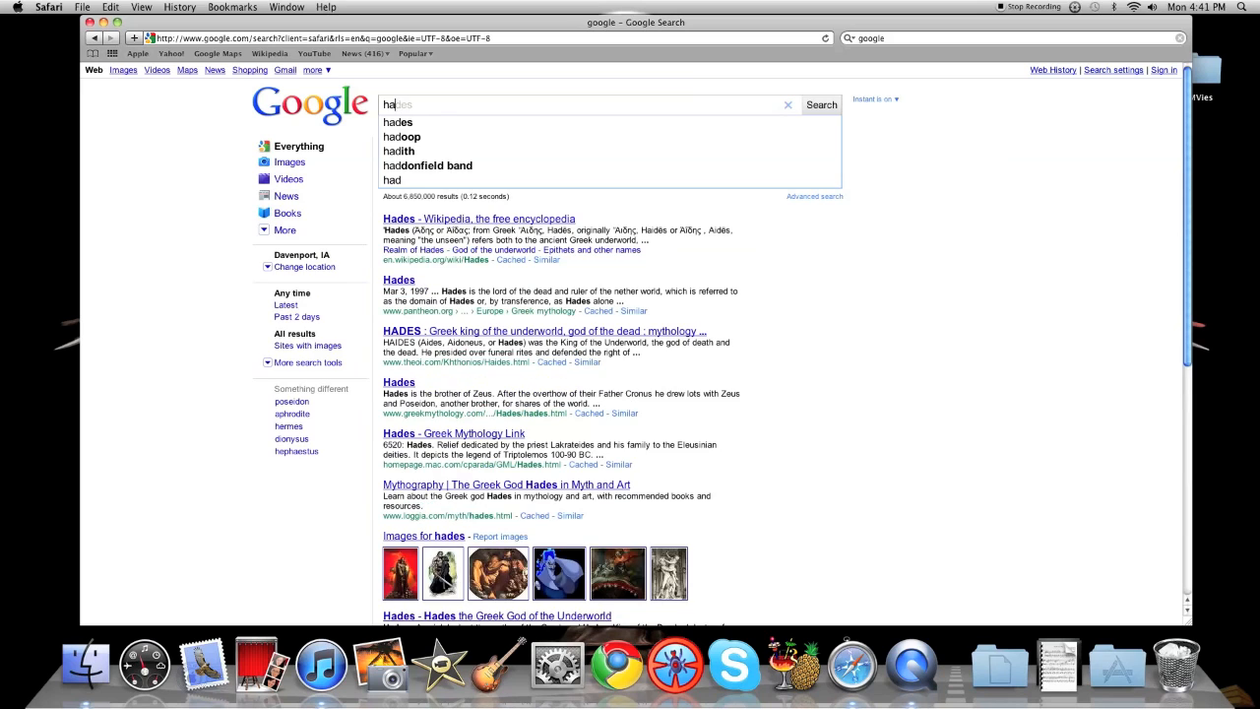
type("handbrea")
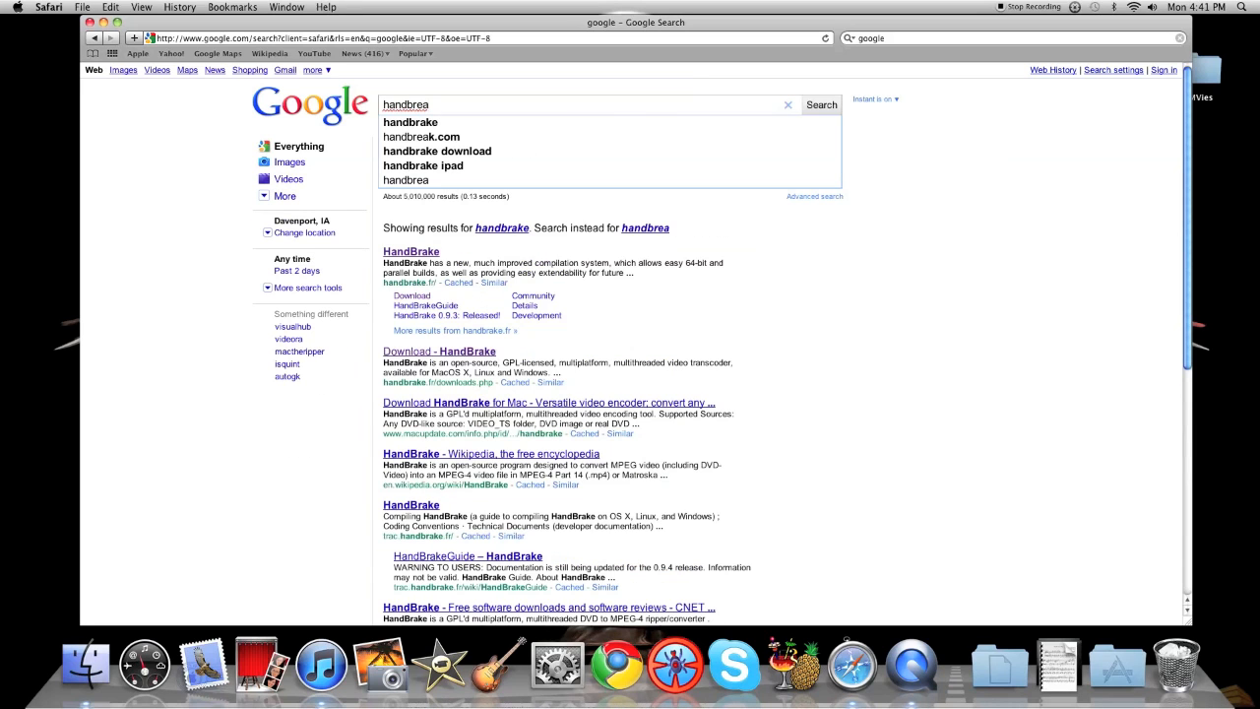
left_click(409, 122)
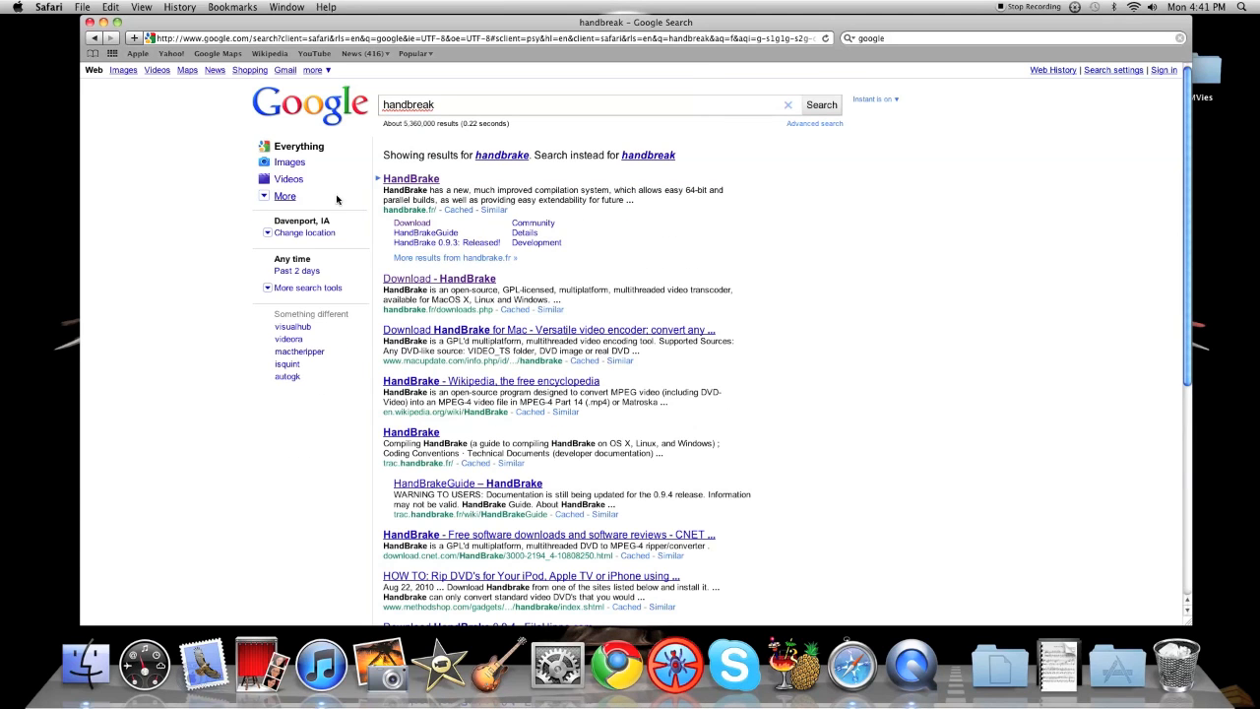
left_click(410, 177)
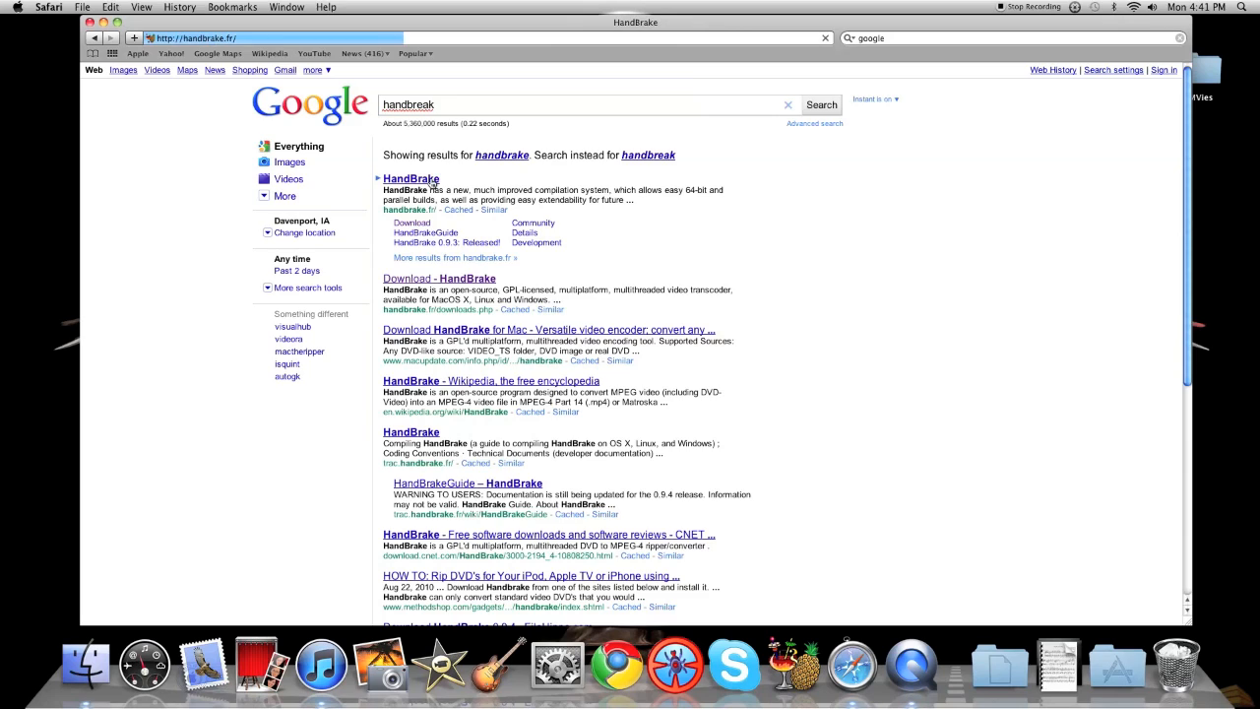
From the HandBrake site's Download page, get the Mac OS Intel 64-bit build.
left_click(410, 177)
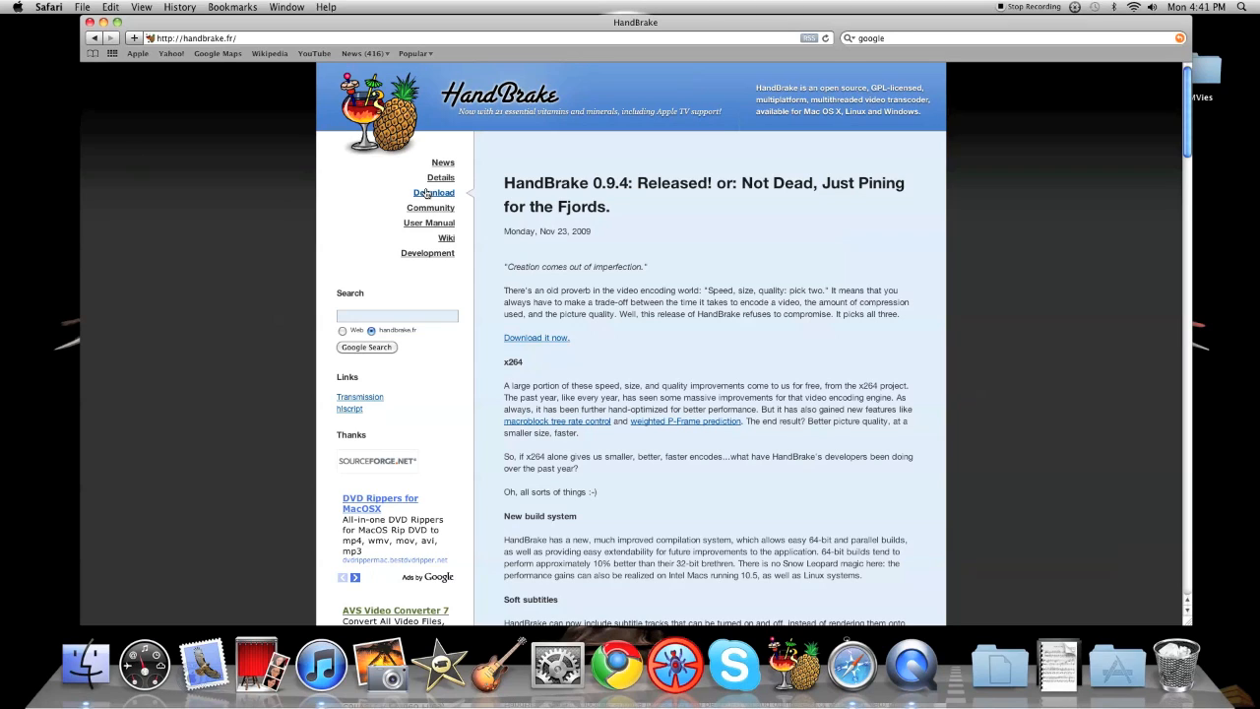
left_click(433, 193)
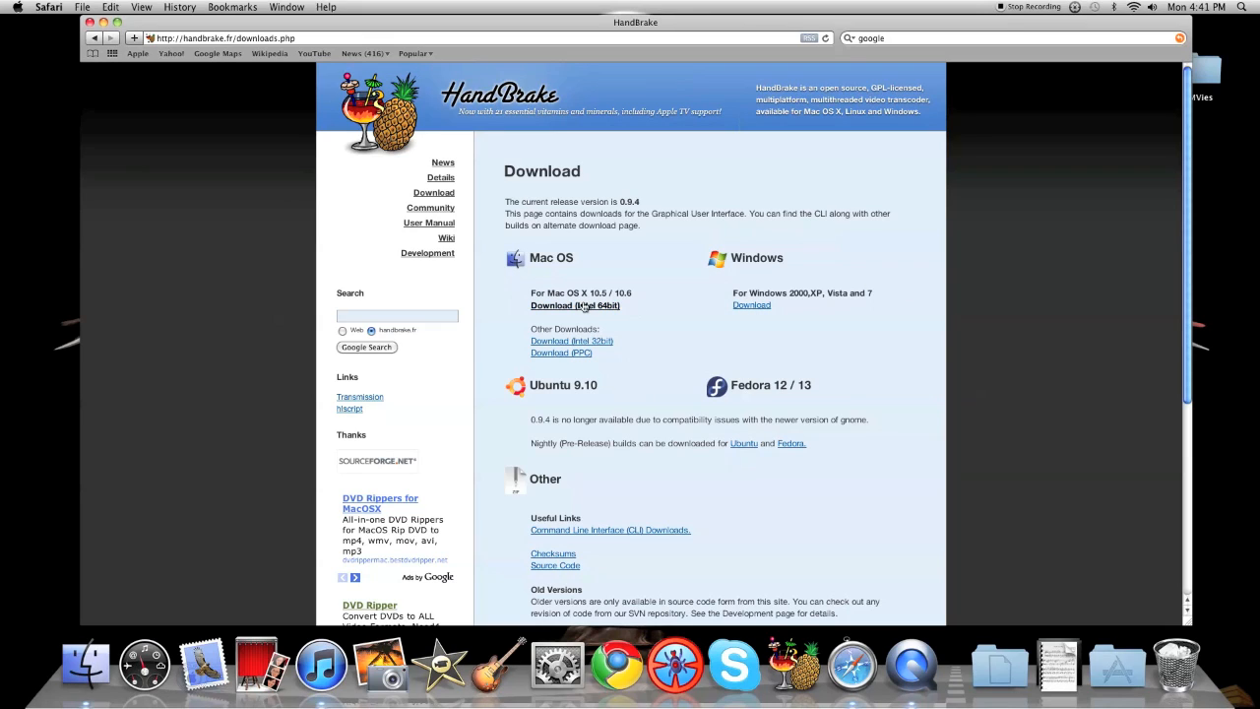
mouse_move(722, 246)
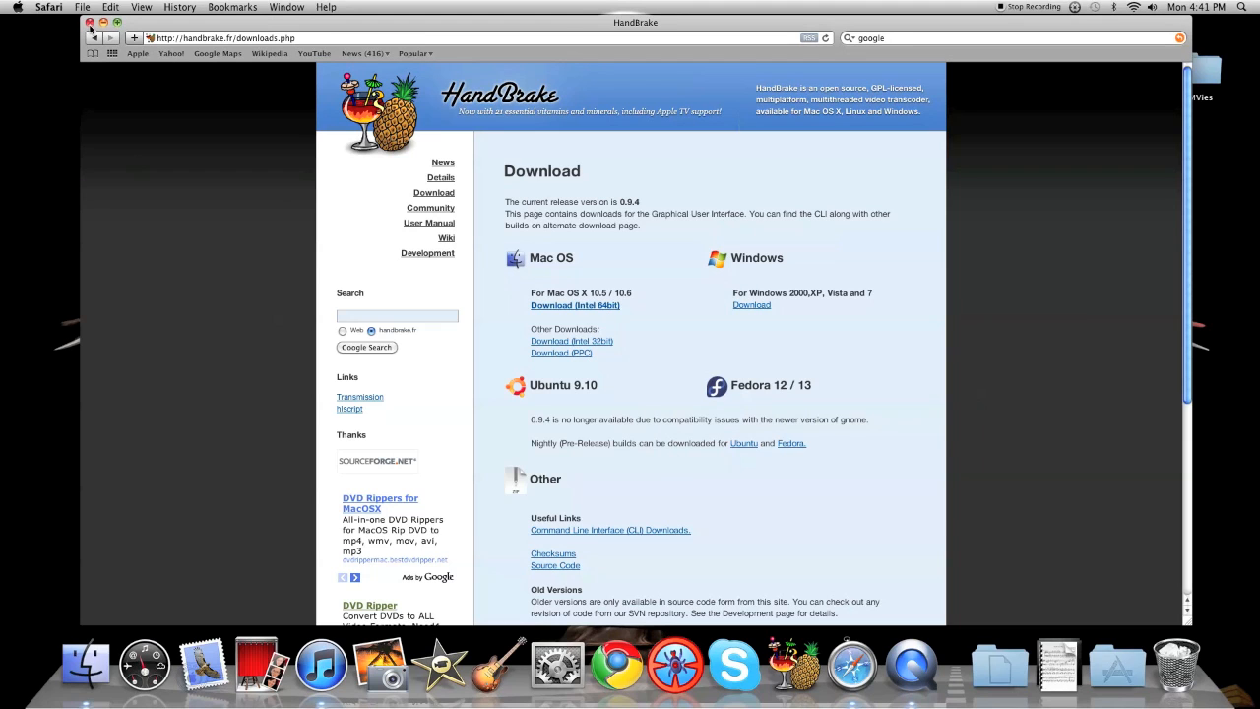
left_click(90, 24)
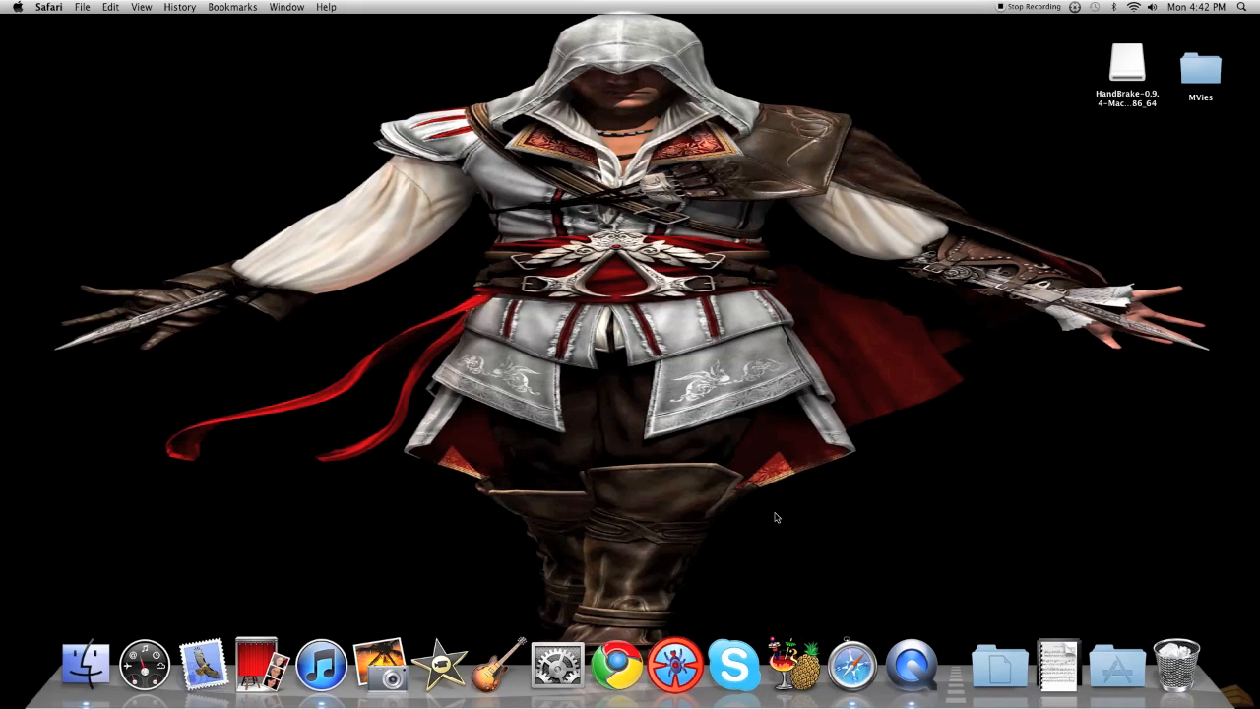
mouse_move(1181, 162)
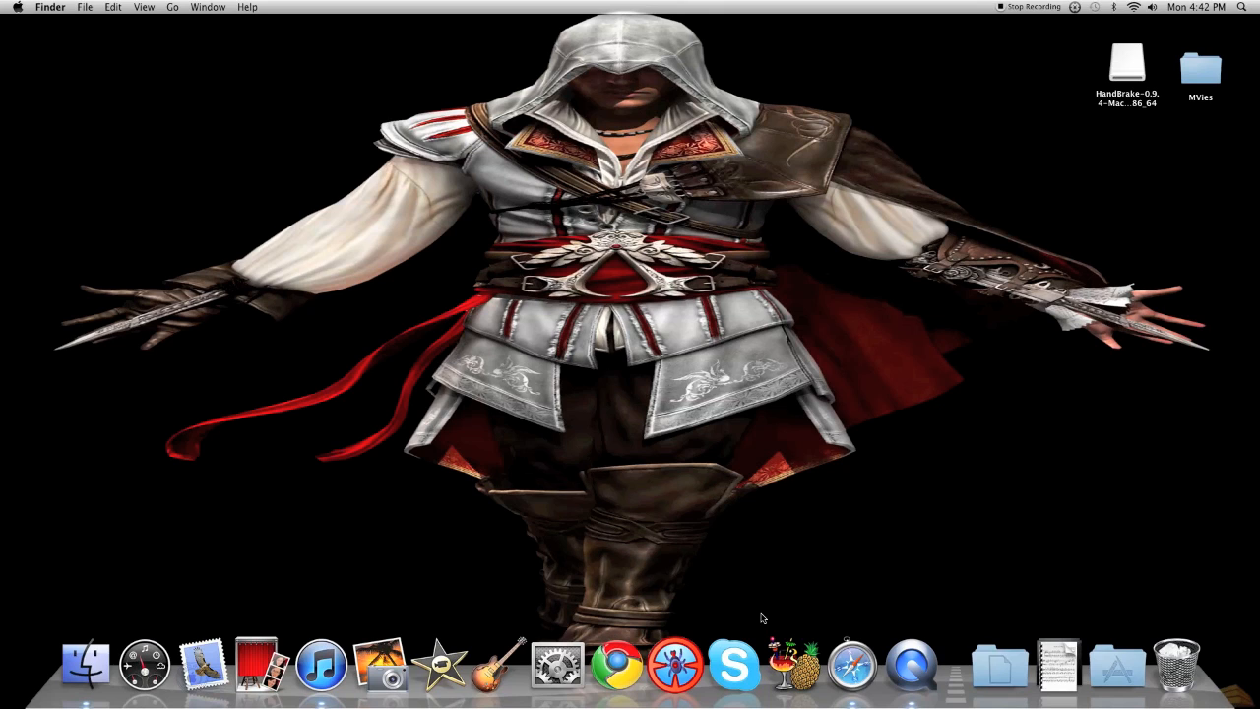
mouse_move(780, 608)
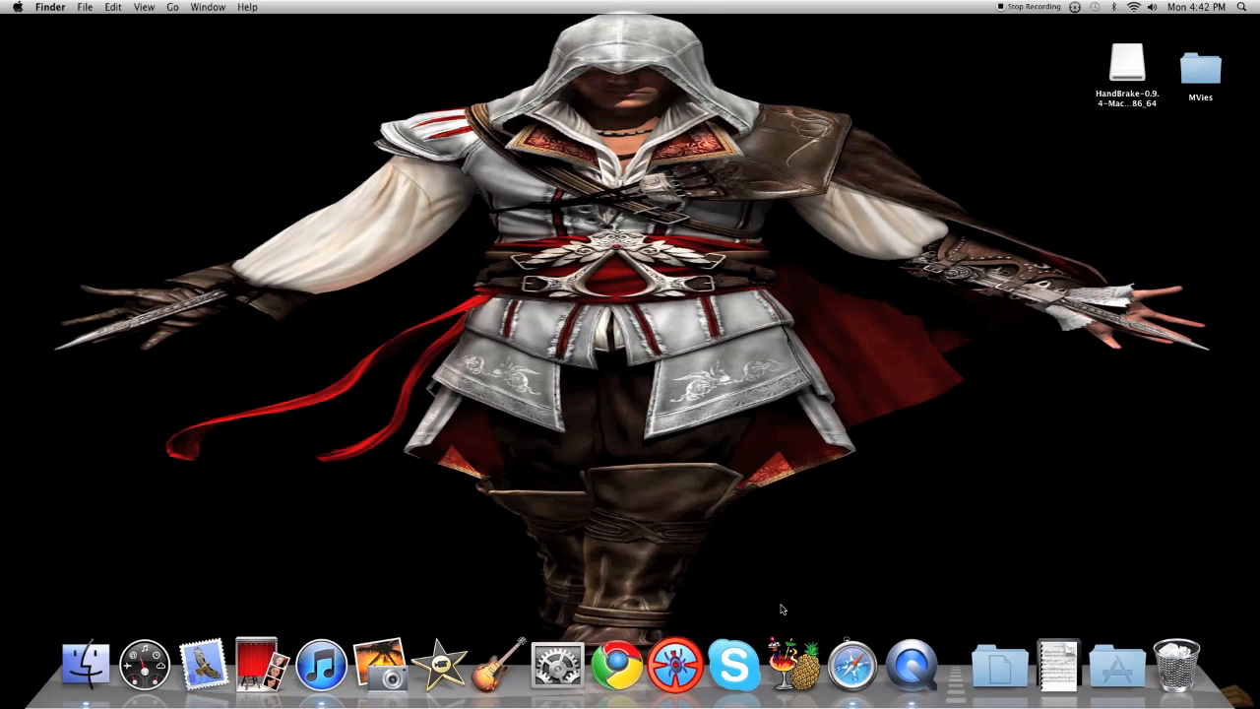
mouse_move(748, 547)
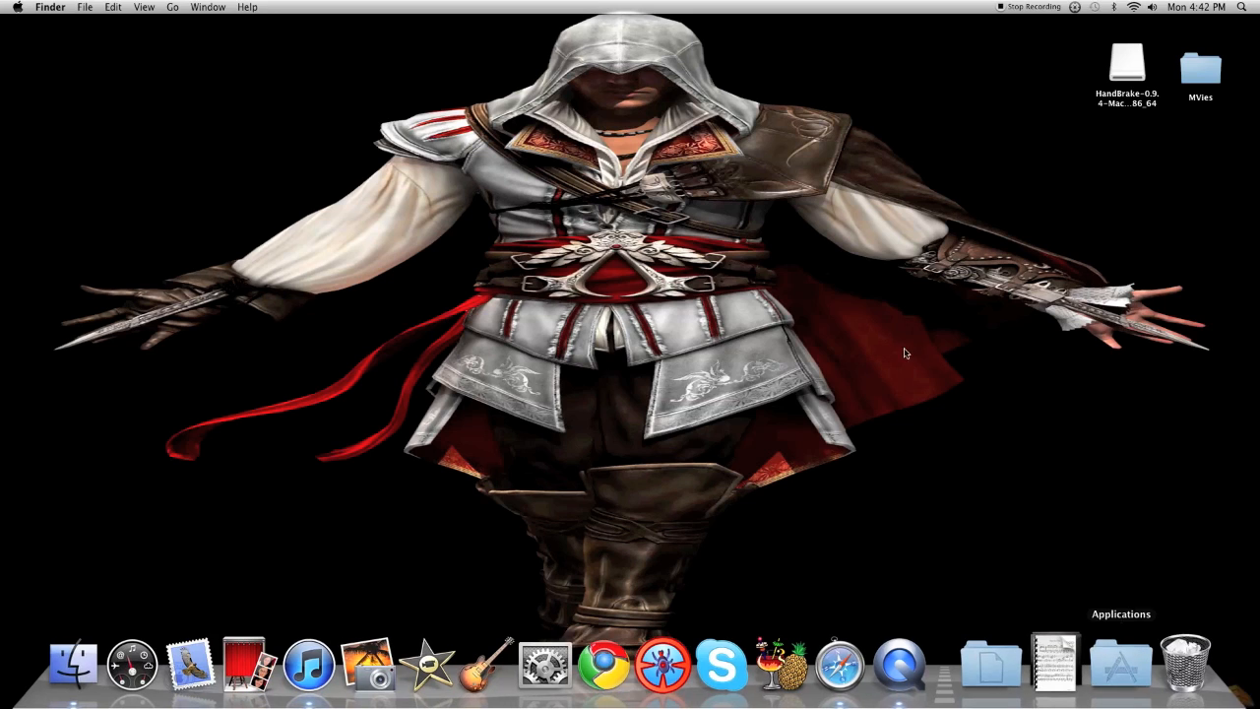
mouse_move(733, 659)
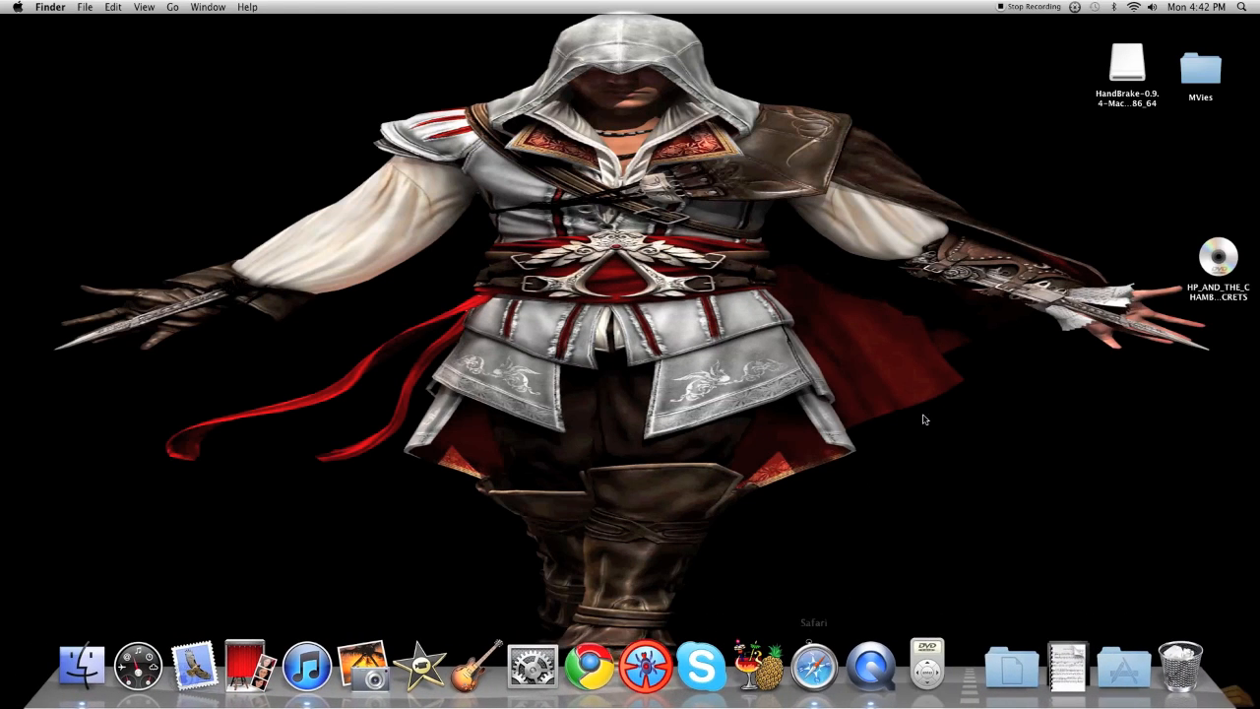
Quit the DVD player from the Dock and drag the inserted DVD disc across the desktop.
left_click(925, 665)
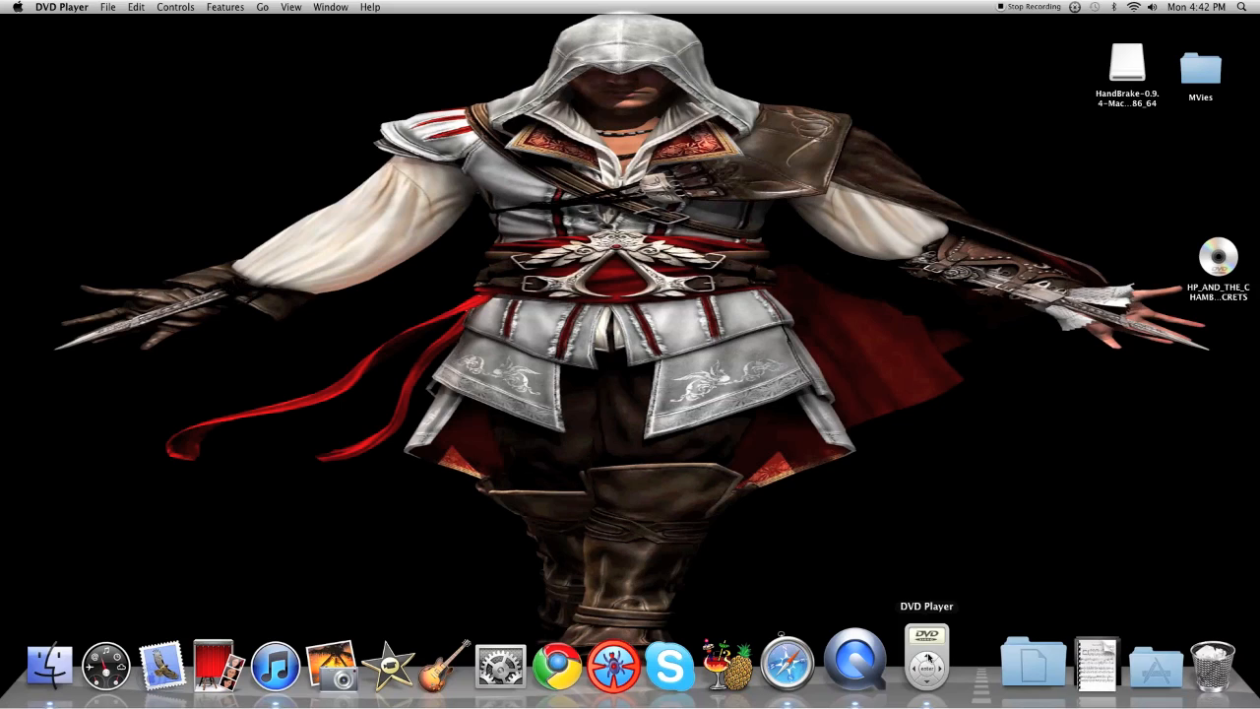
right_click(925, 661)
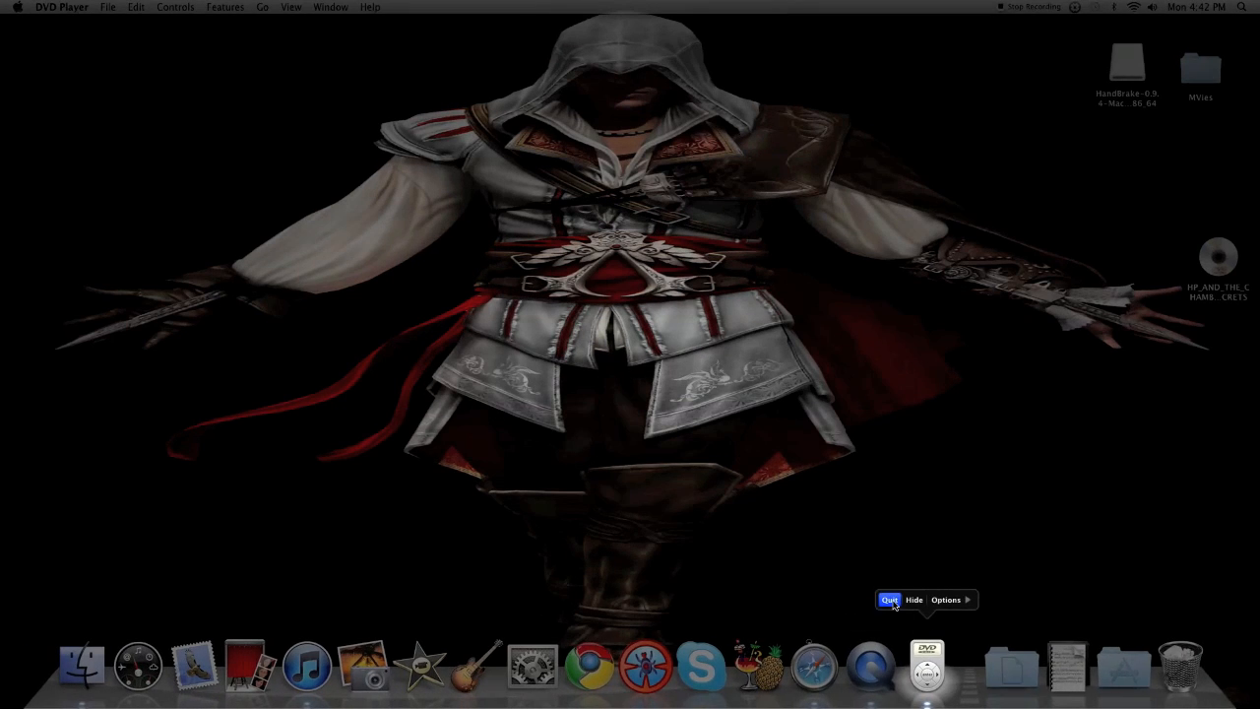
left_click(890, 598)
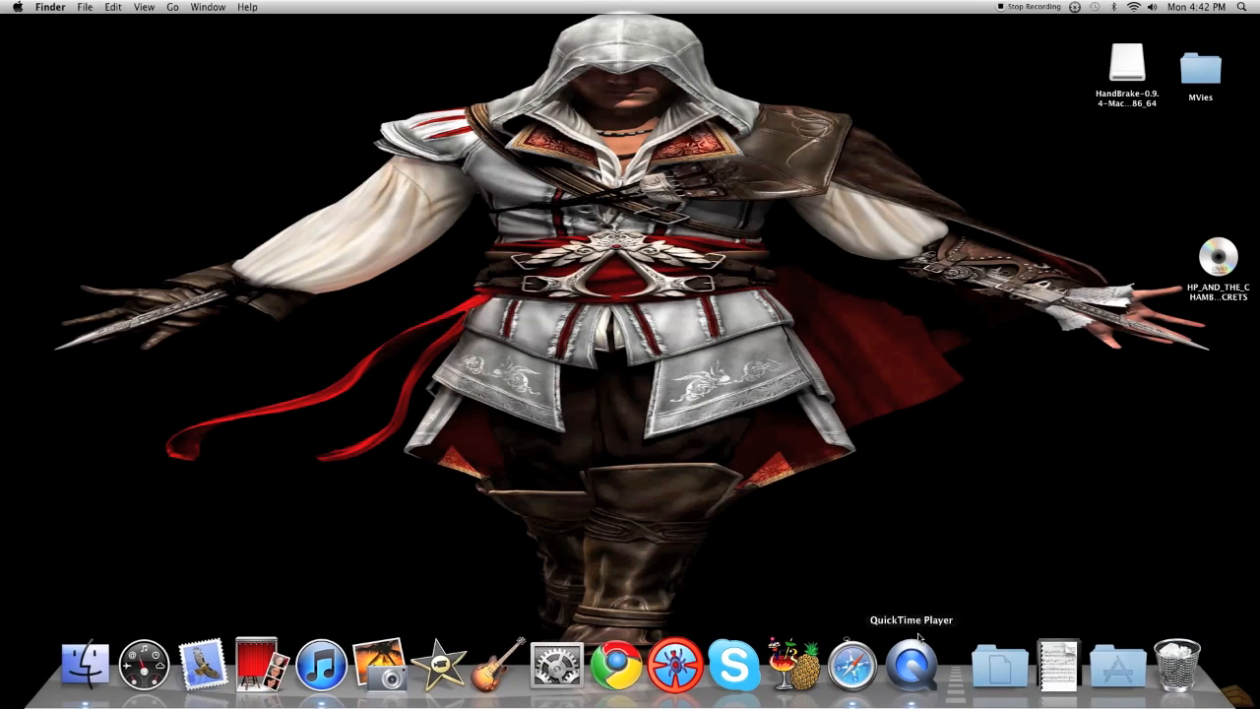
left_click(1219, 260)
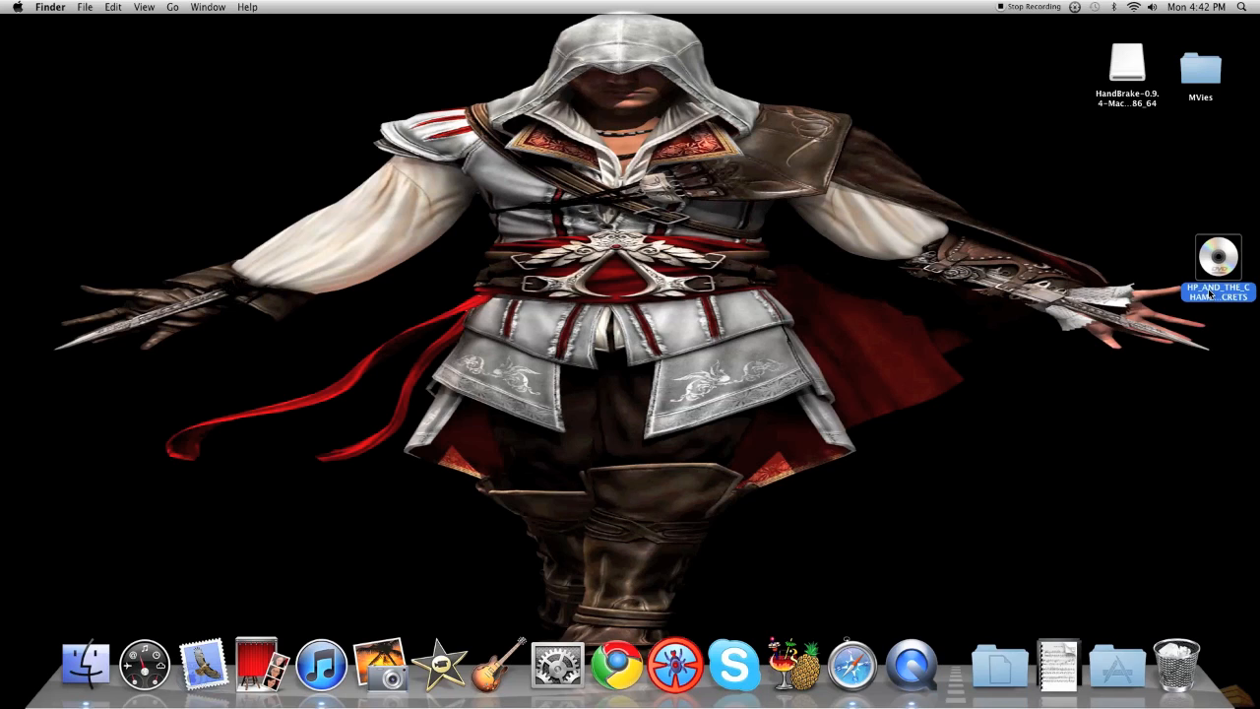
left_click_drag(1219, 259, 662, 300)
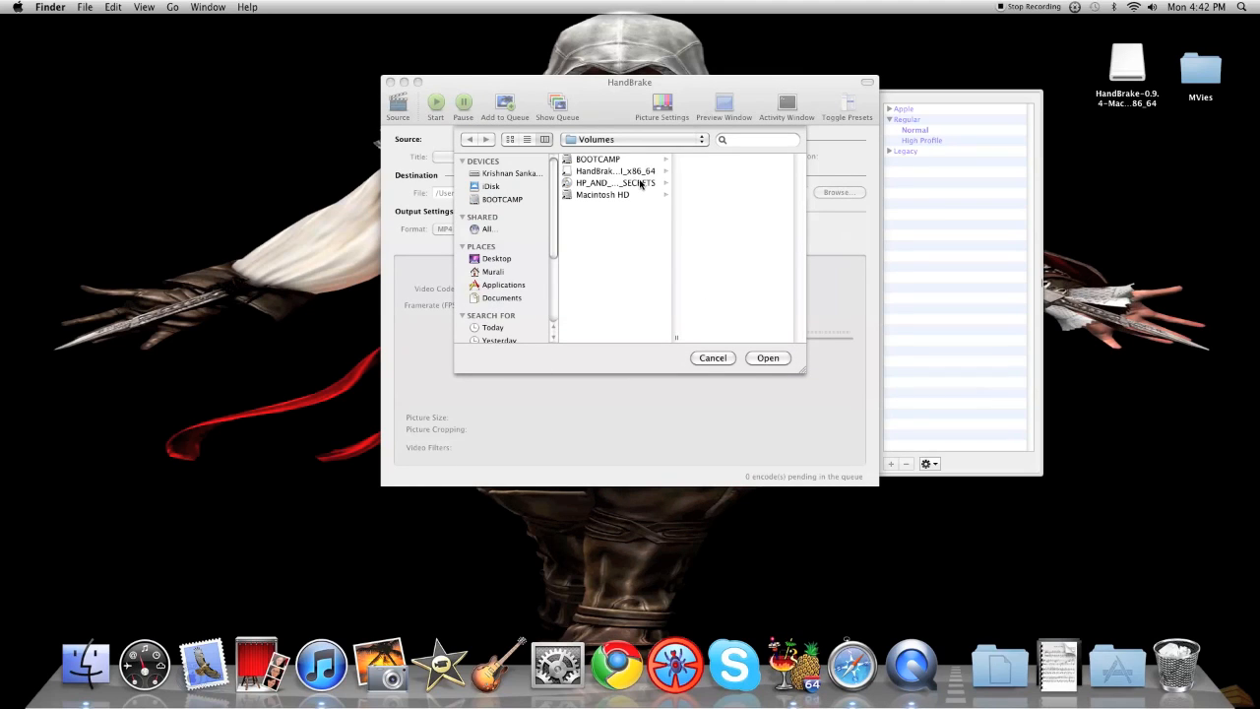
Select the HP_AND_THE_CHAMBER_OF_SECRETS volume under Devices and confirm it as the source.
left_click(611, 183)
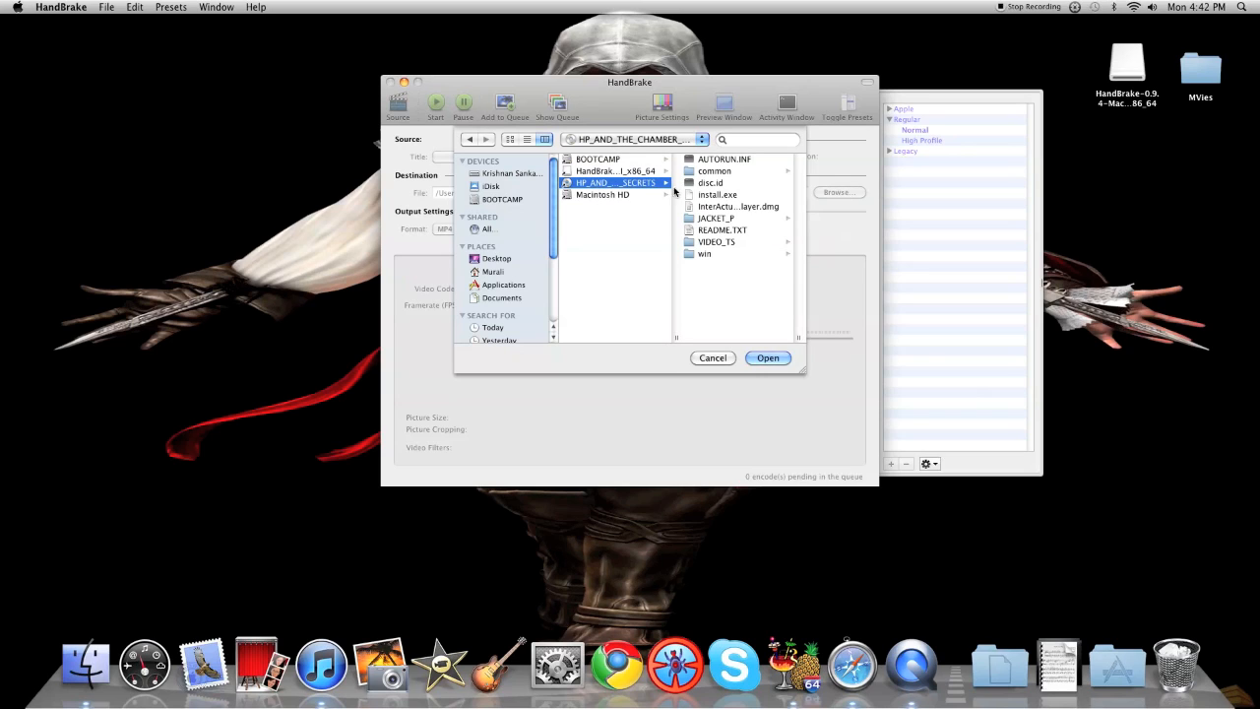
left_click(768, 358)
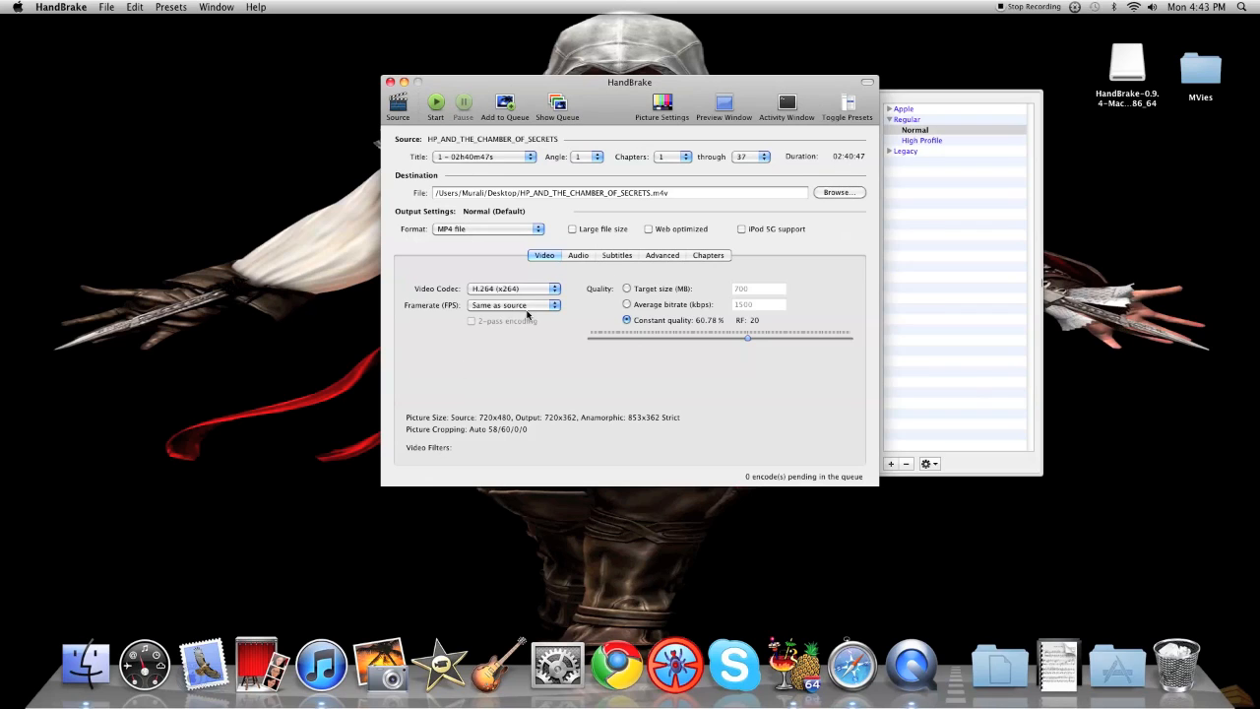
mouse_move(766, 177)
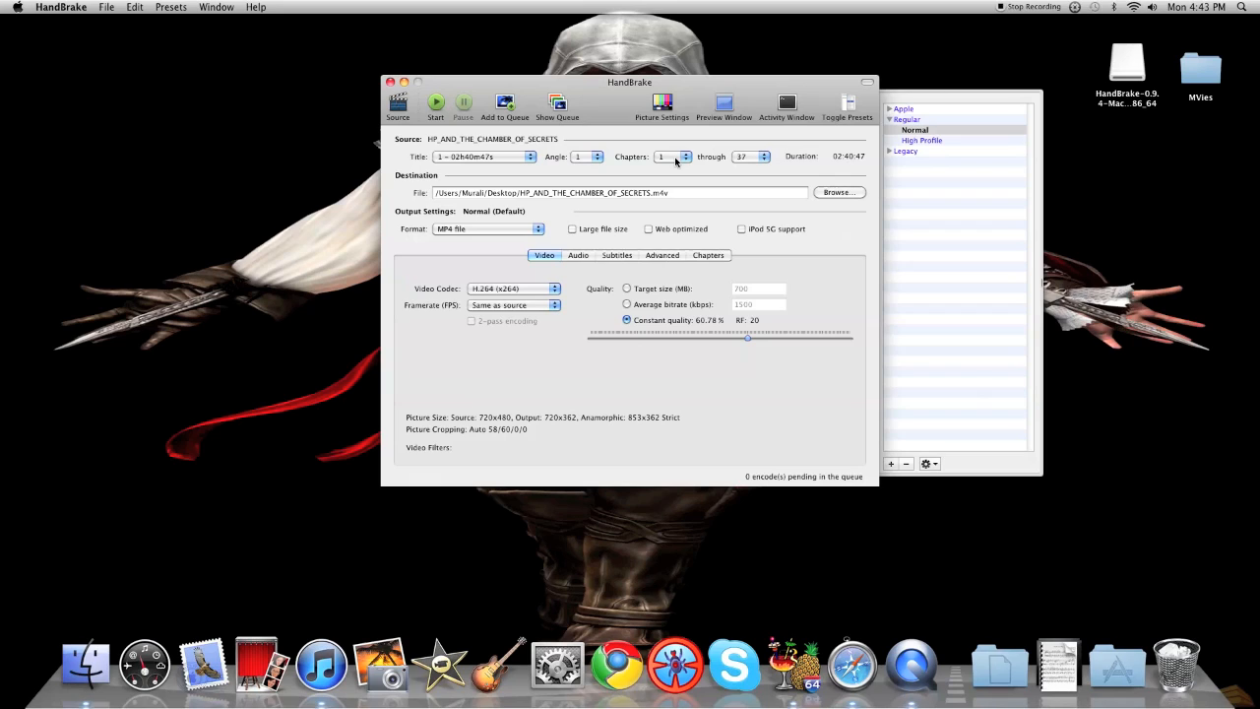
mouse_move(638, 396)
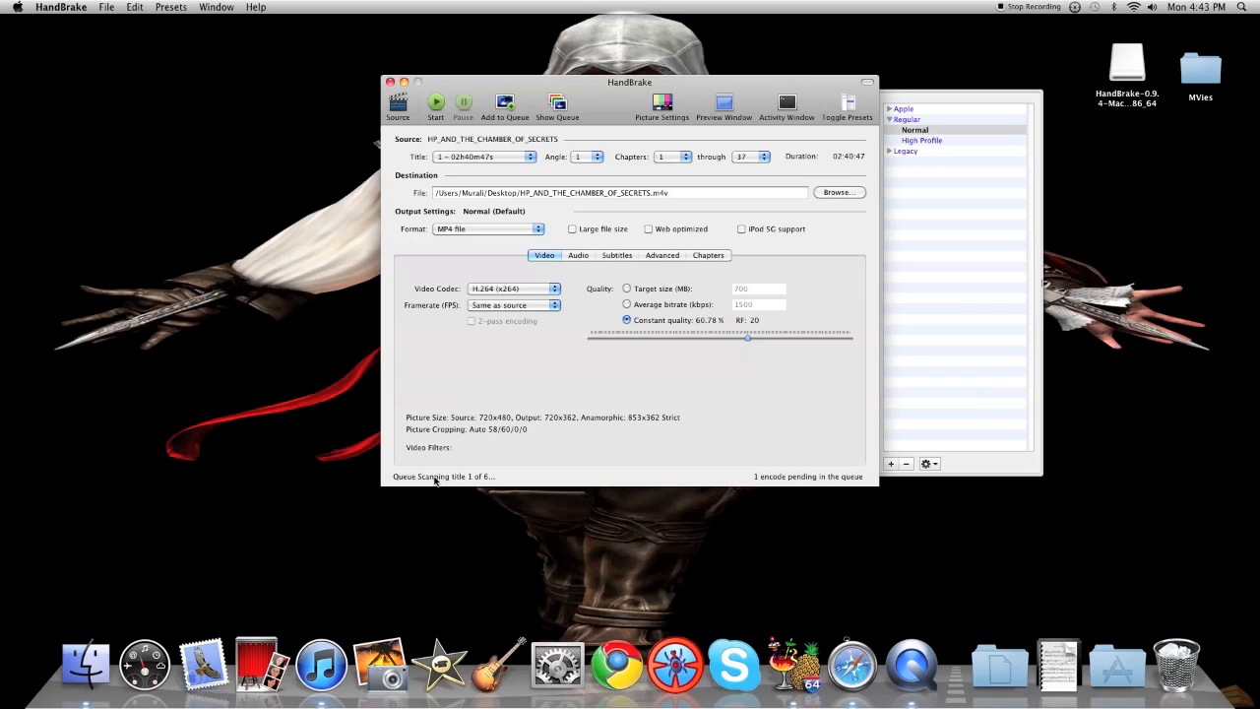
Start encoding Title 1, chapters 1–17, to an MP4 file on the Desktop.
left_click(435, 103)
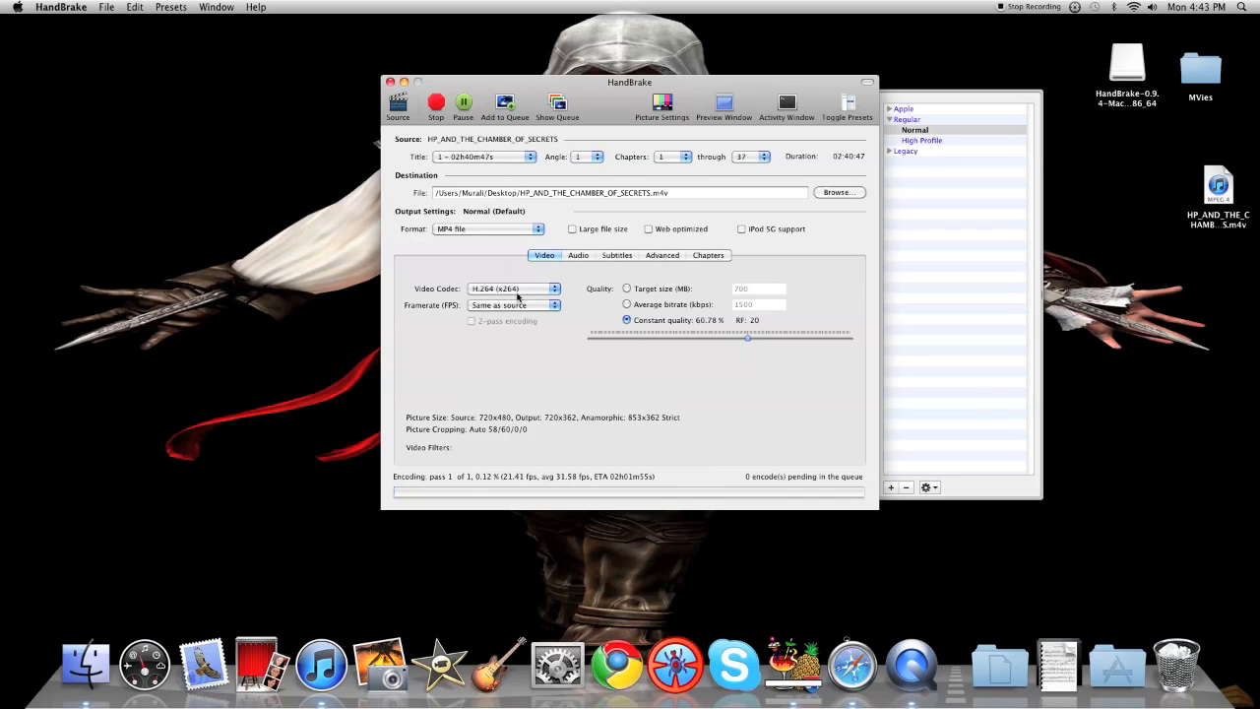
mouse_move(827, 504)
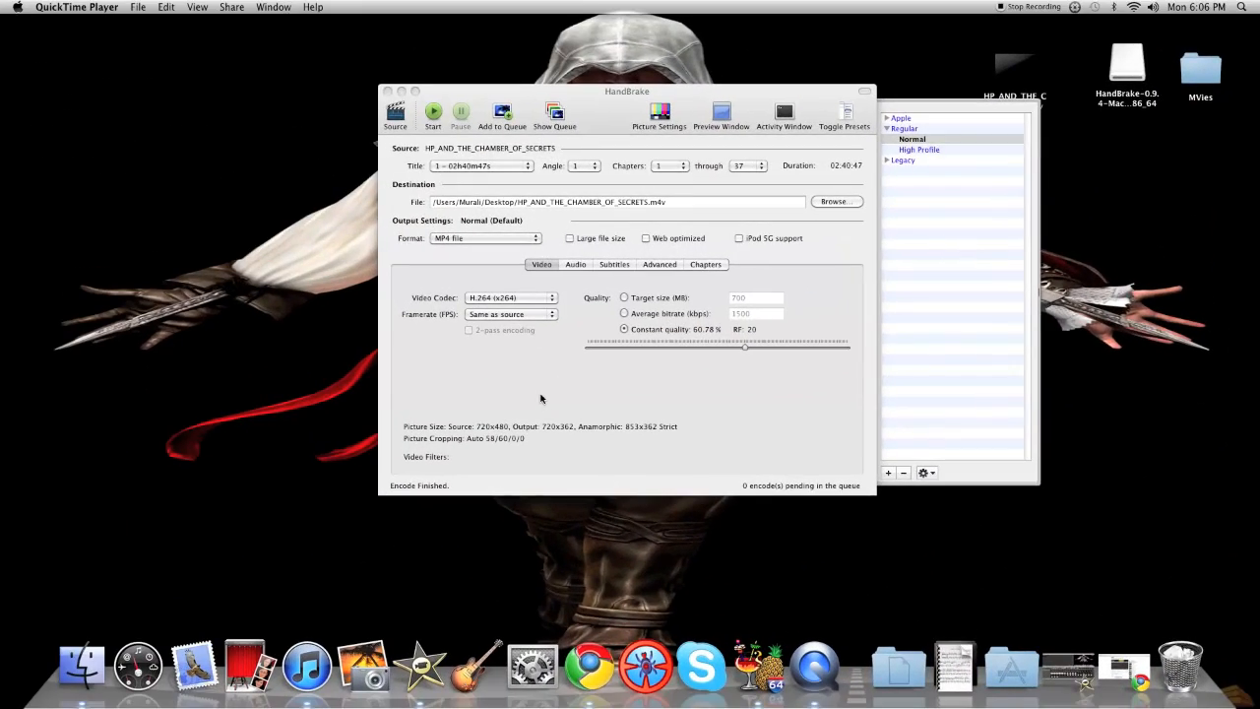
mouse_move(508, 457)
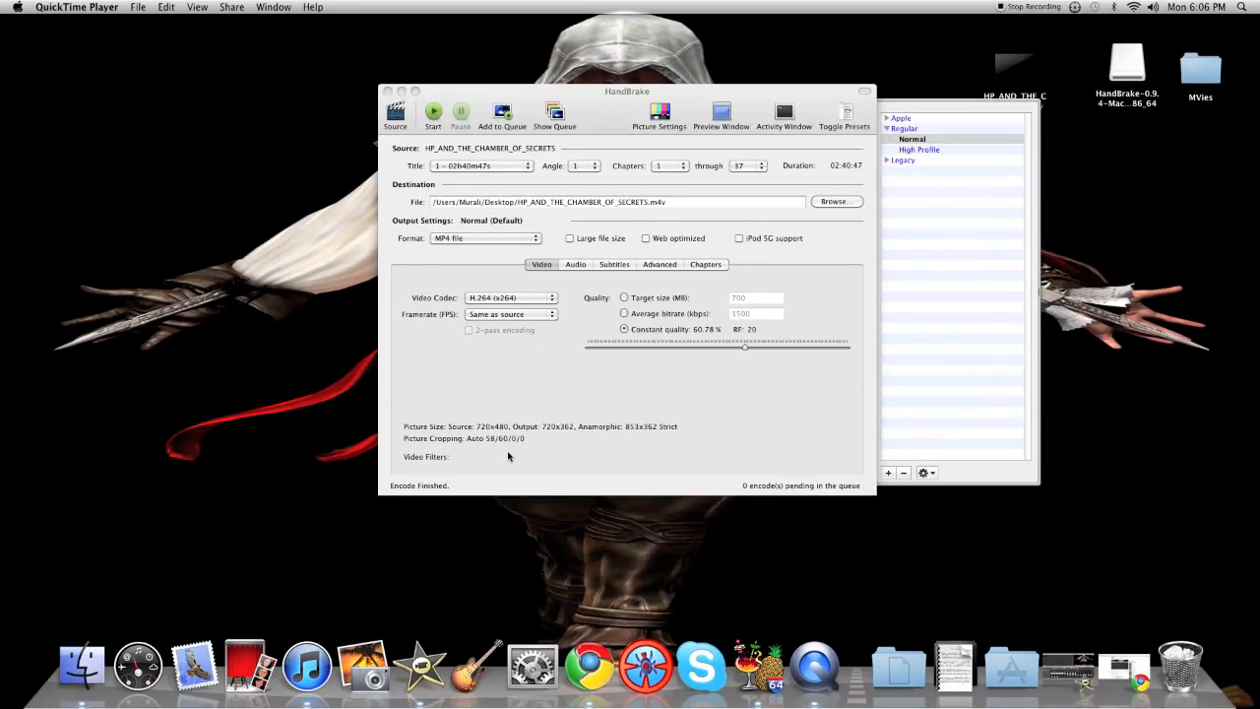
mouse_move(390, 92)
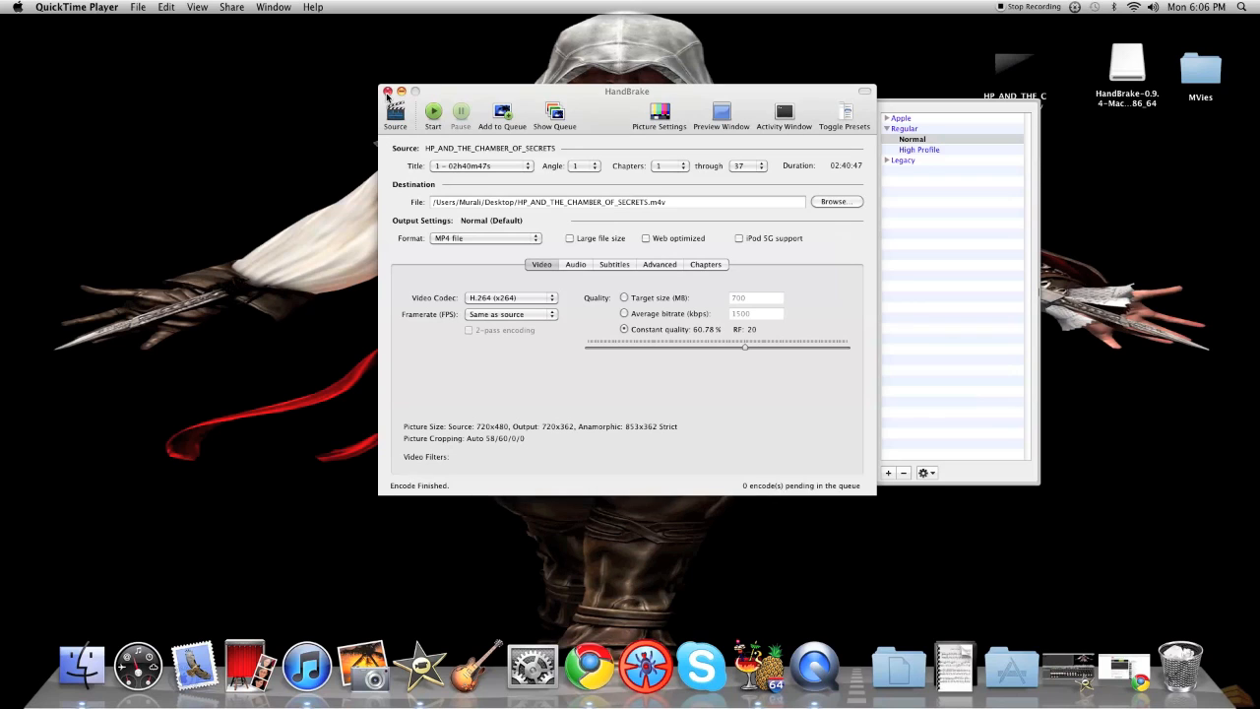
With the encode finished, launch iTunes from the Dock to import the movie.
left_click(388, 90)
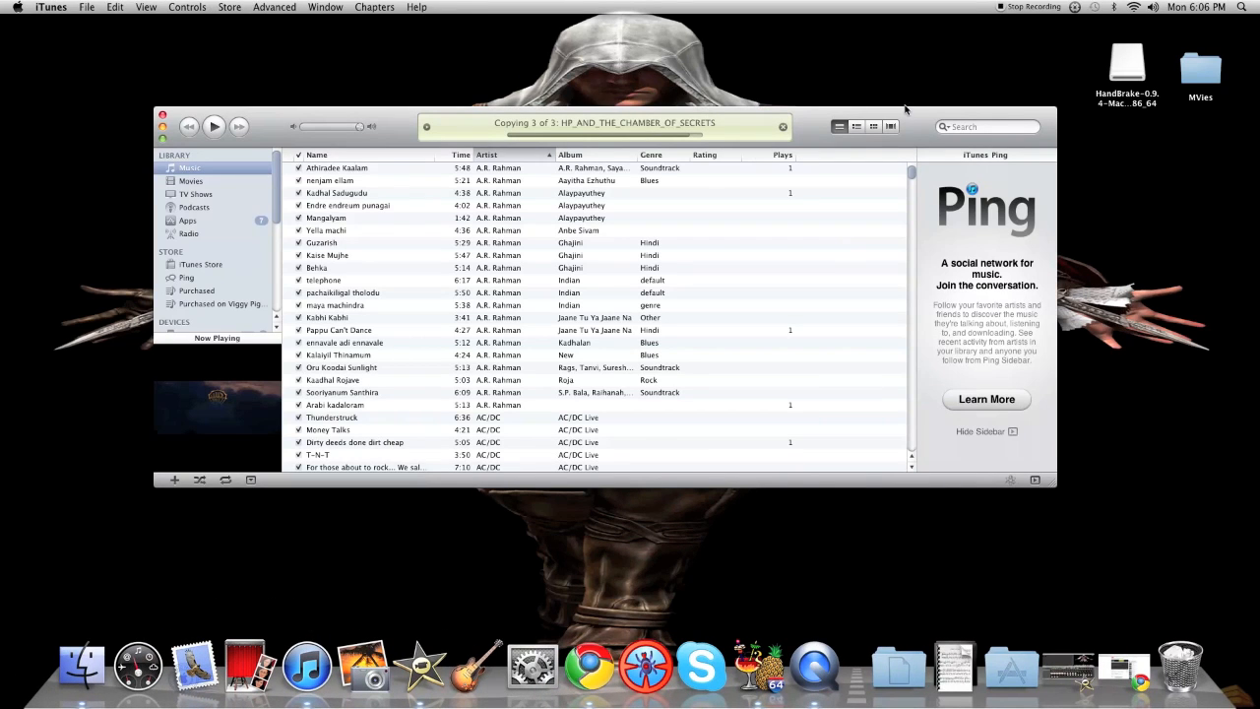
mouse_move(1063, 496)
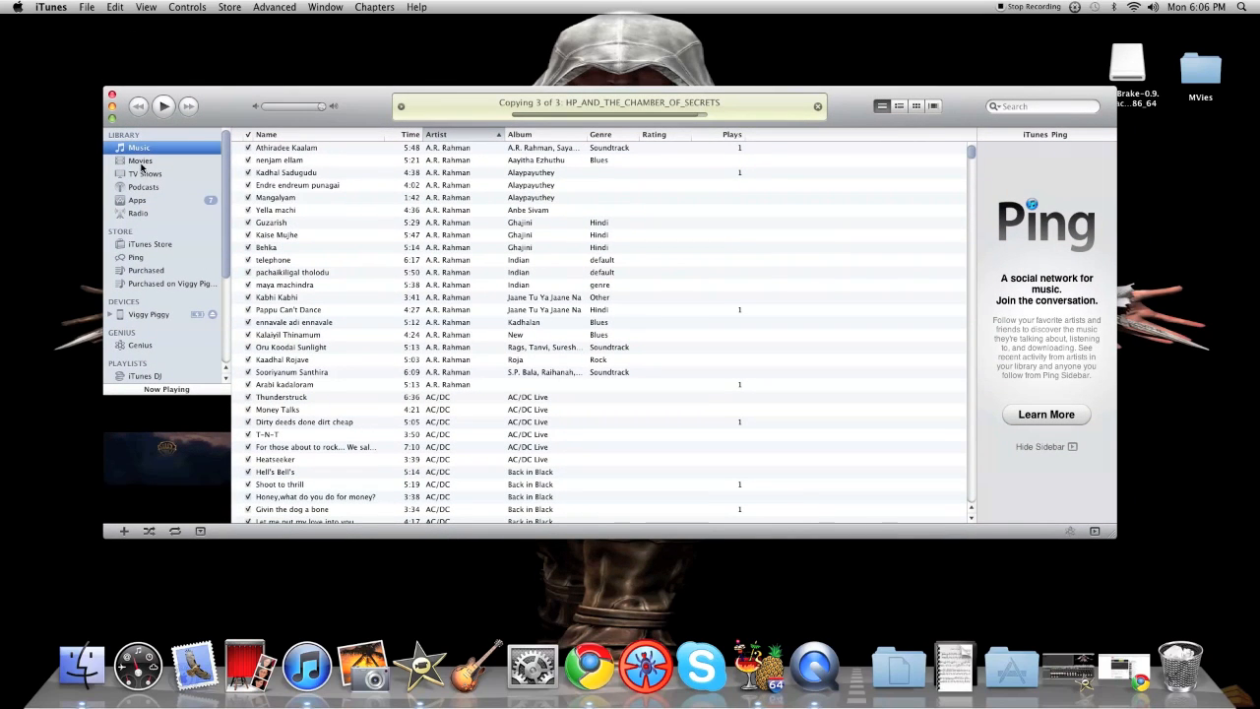
Show the Movies library and select the HP_AND_THE_CHAMBER_OF_SECRETS thumbnail.
left_click(140, 160)
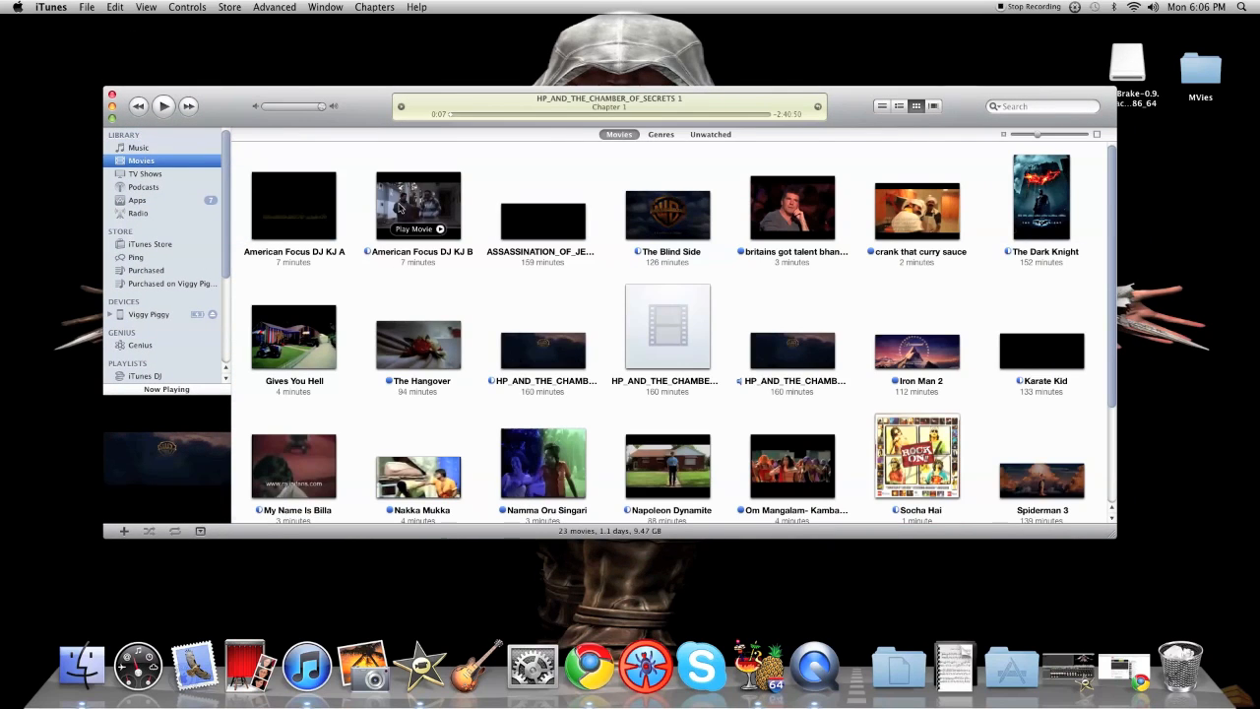
mouse_move(567, 321)
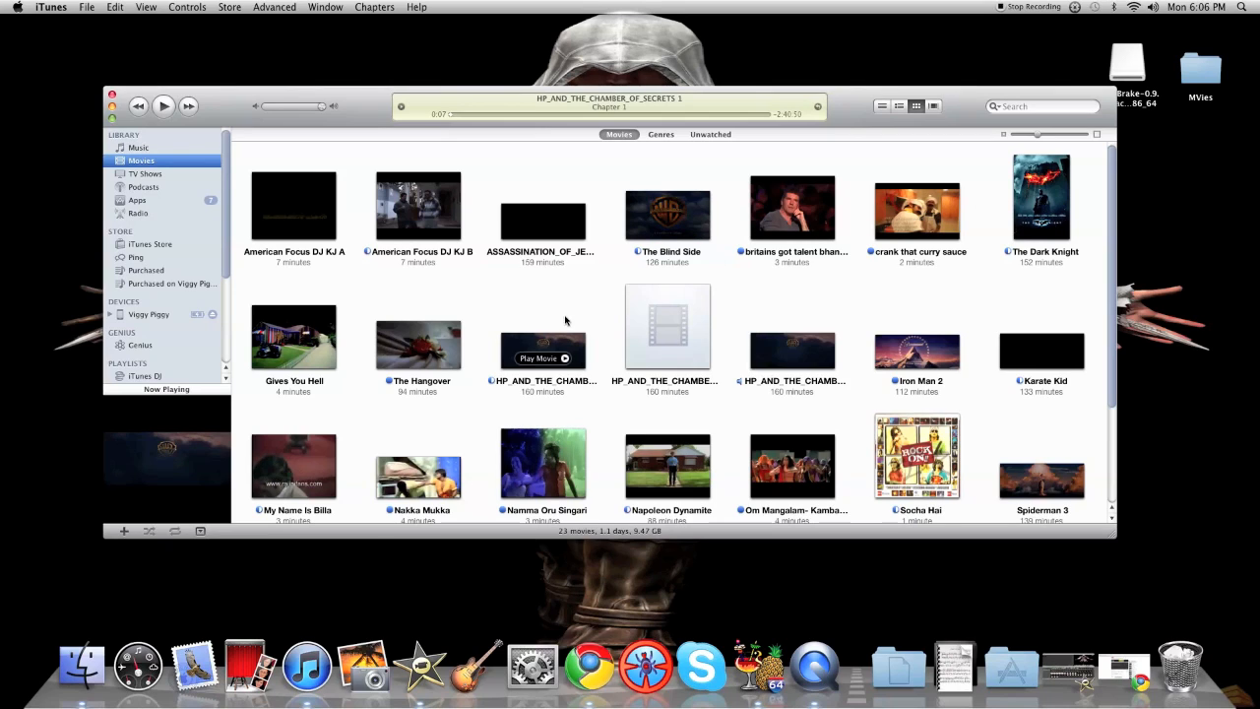
left_click(543, 351)
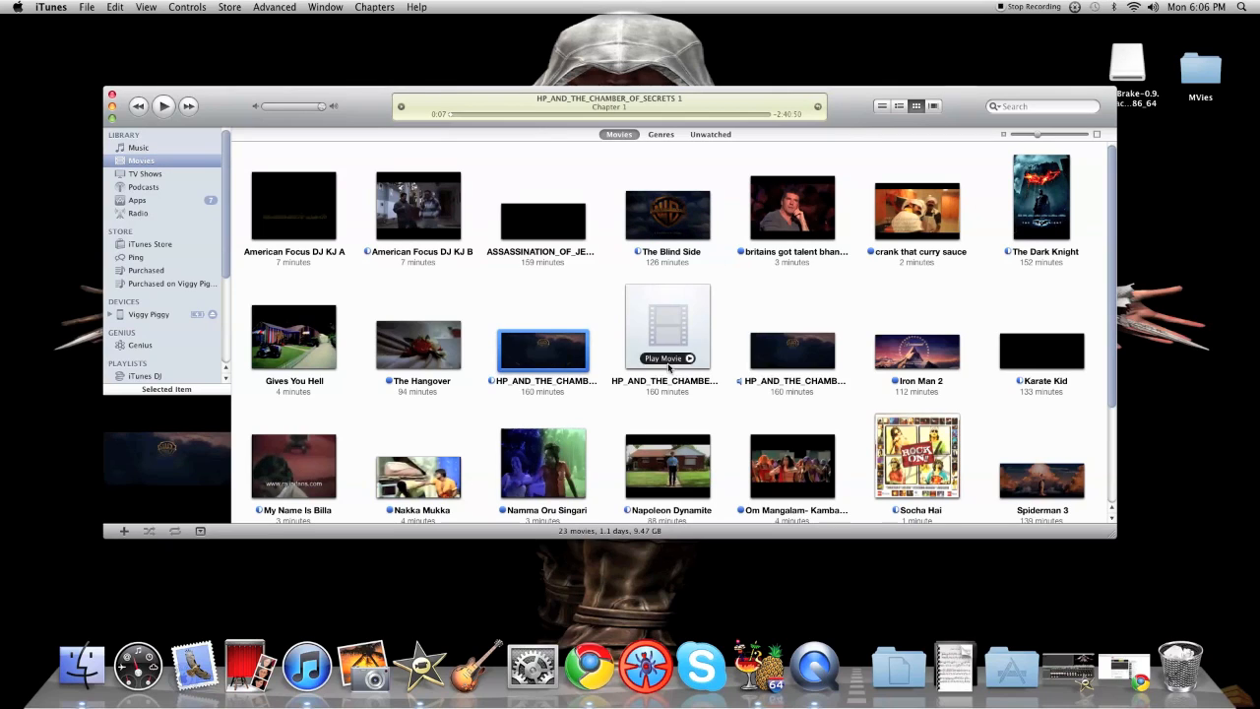
mouse_move(791, 342)
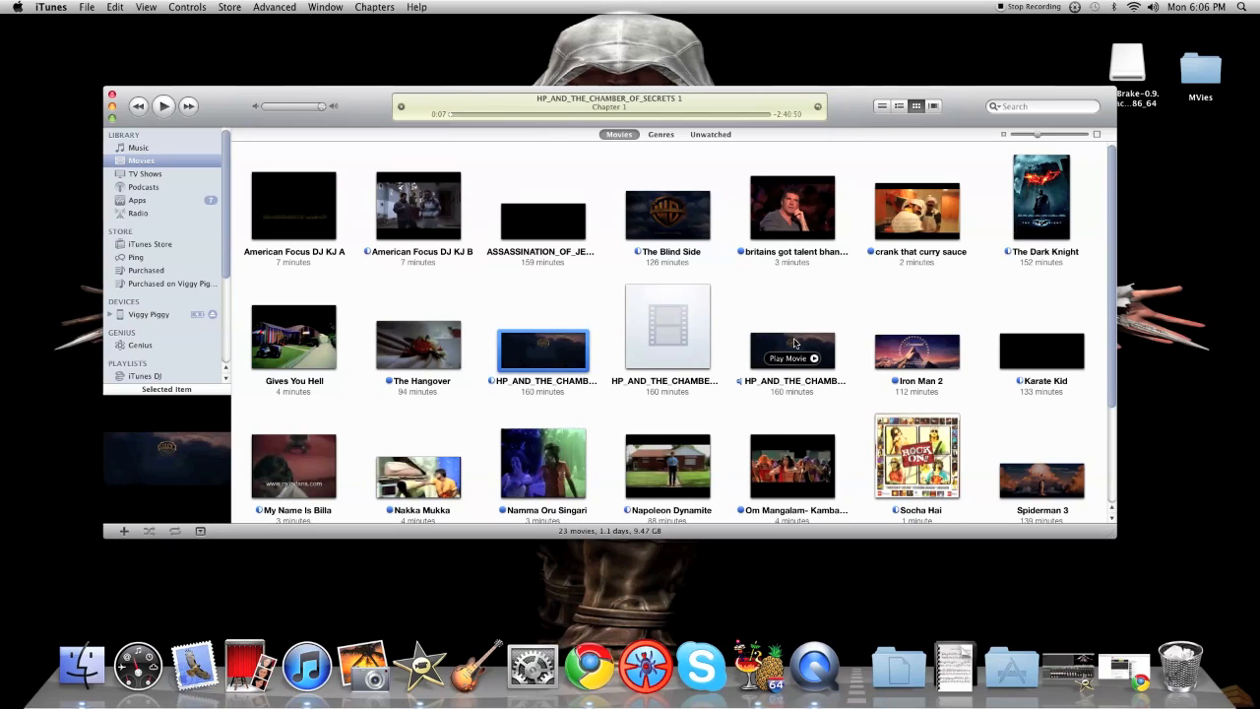
mouse_move(583, 354)
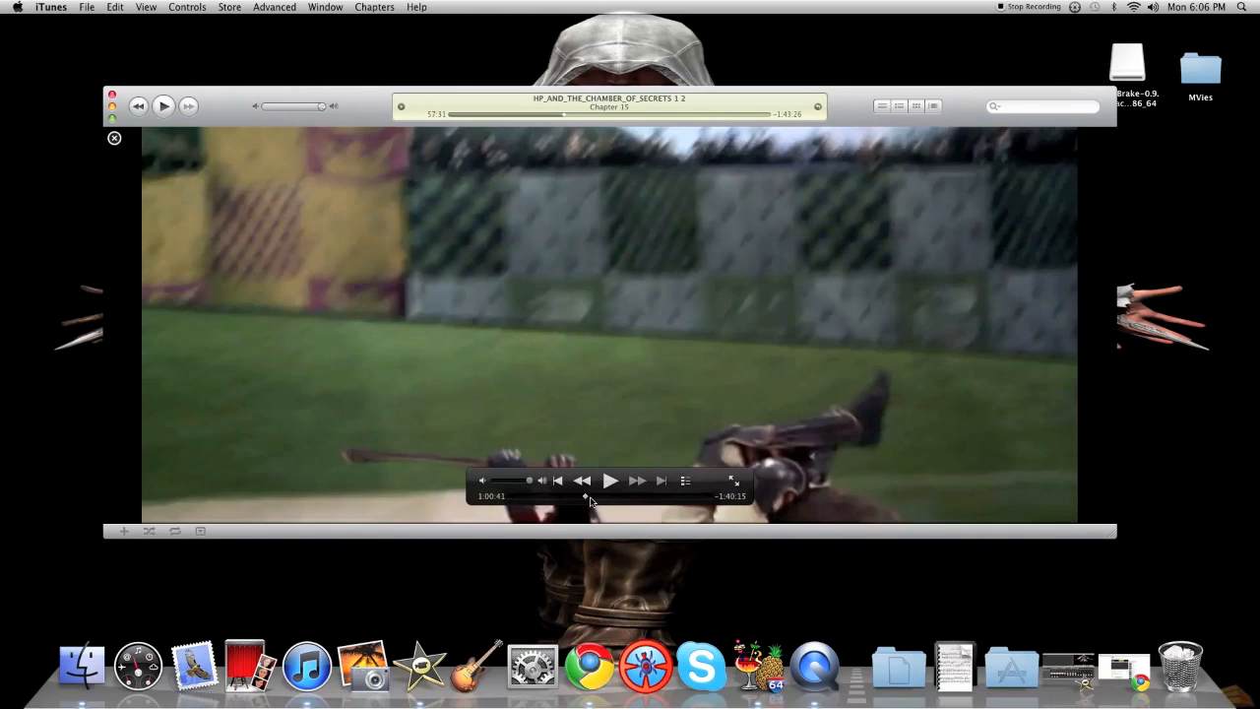
Start playback of the Chamber of Secrets movie with the on-screen Play control.
left_click(610, 481)
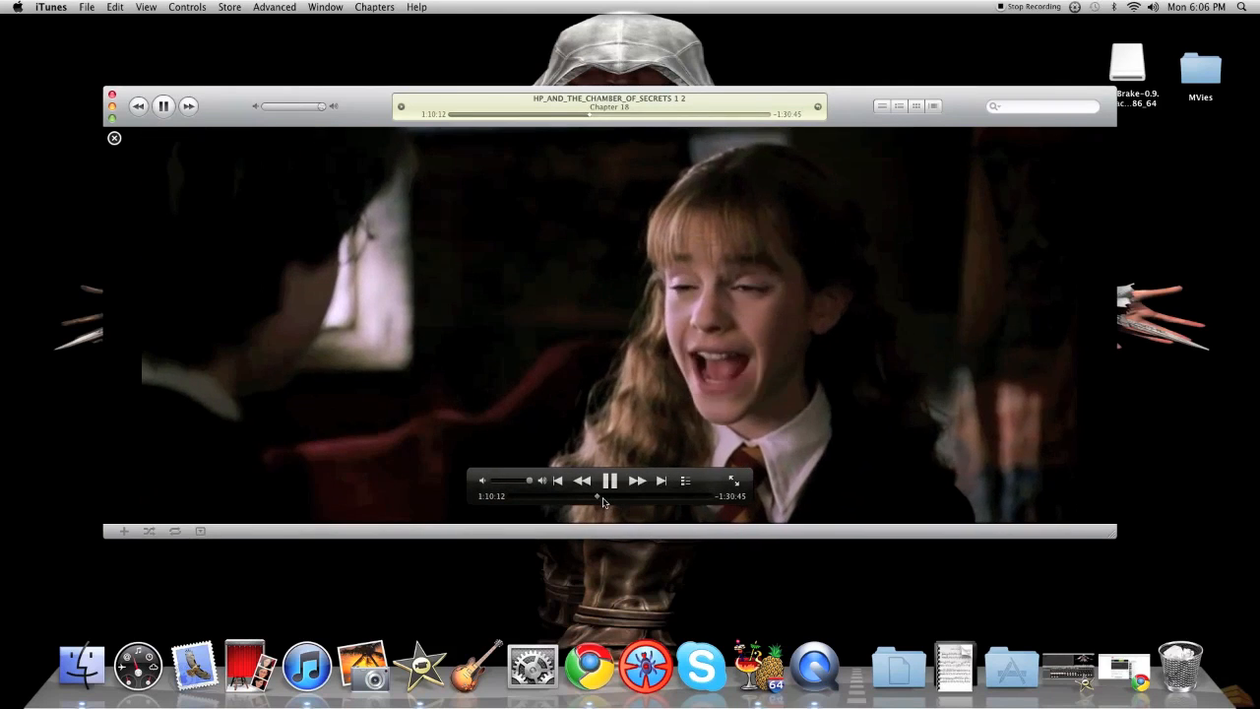
left_click(606, 480)
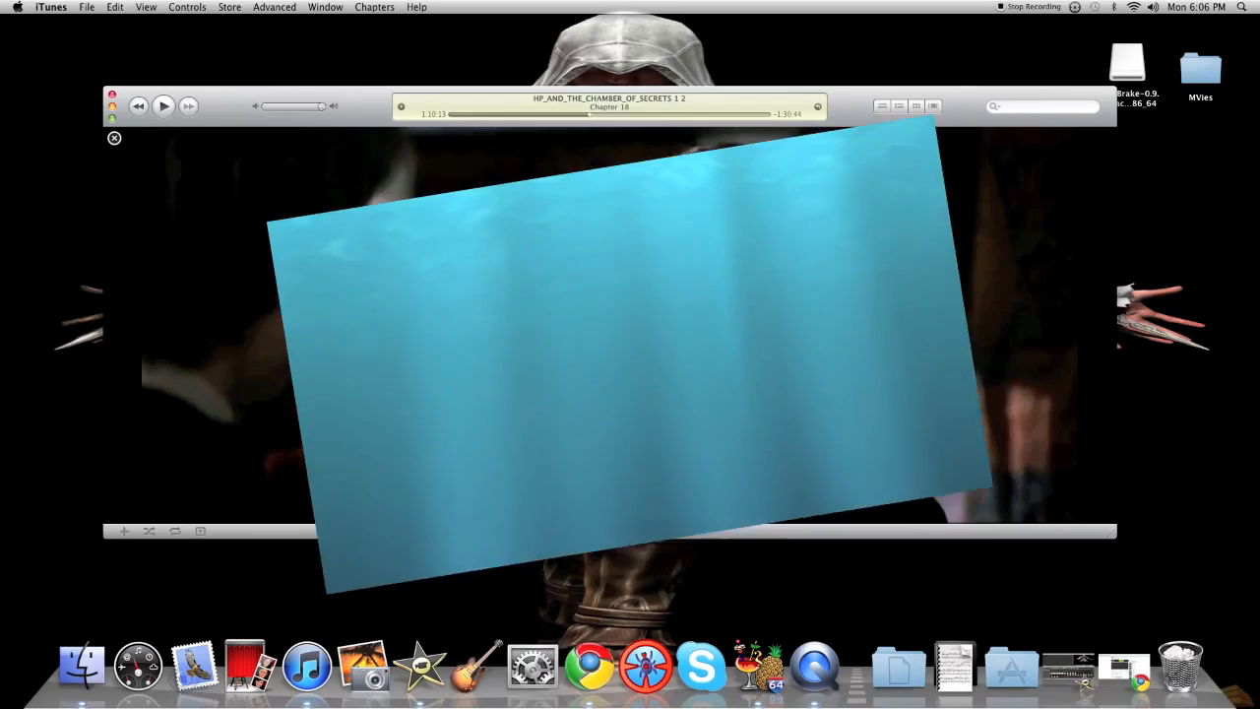